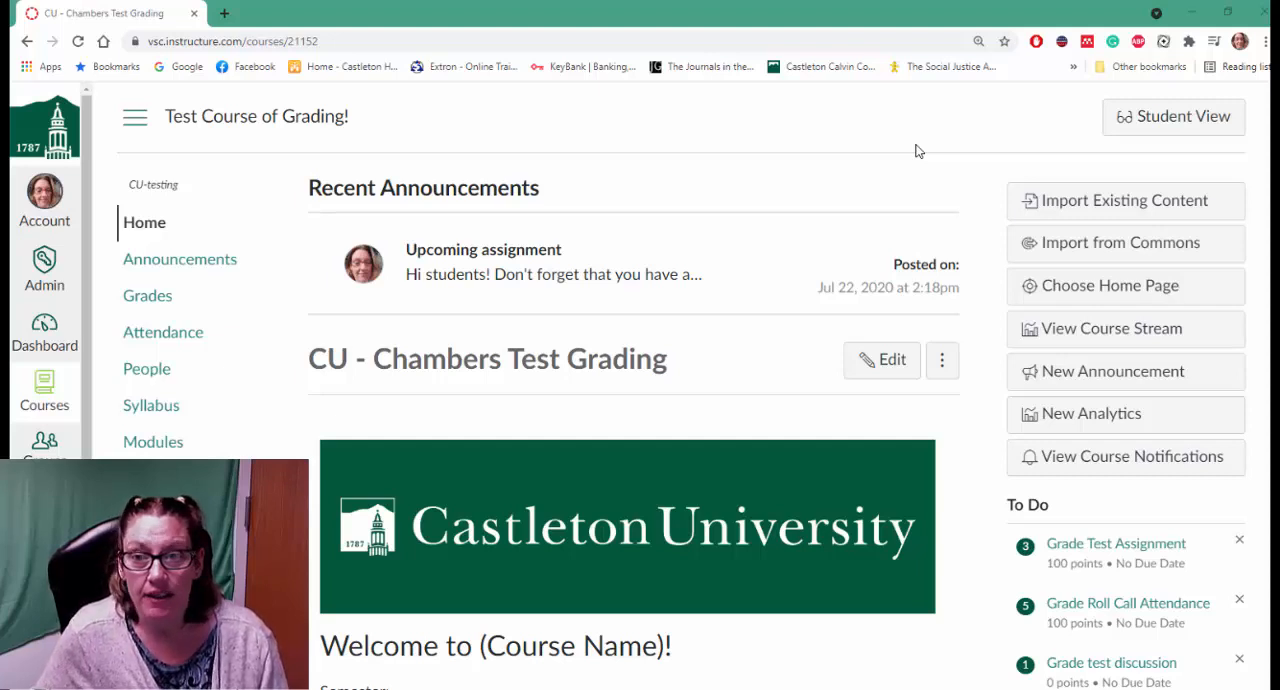
pyautogui.moveTo(561, 149)
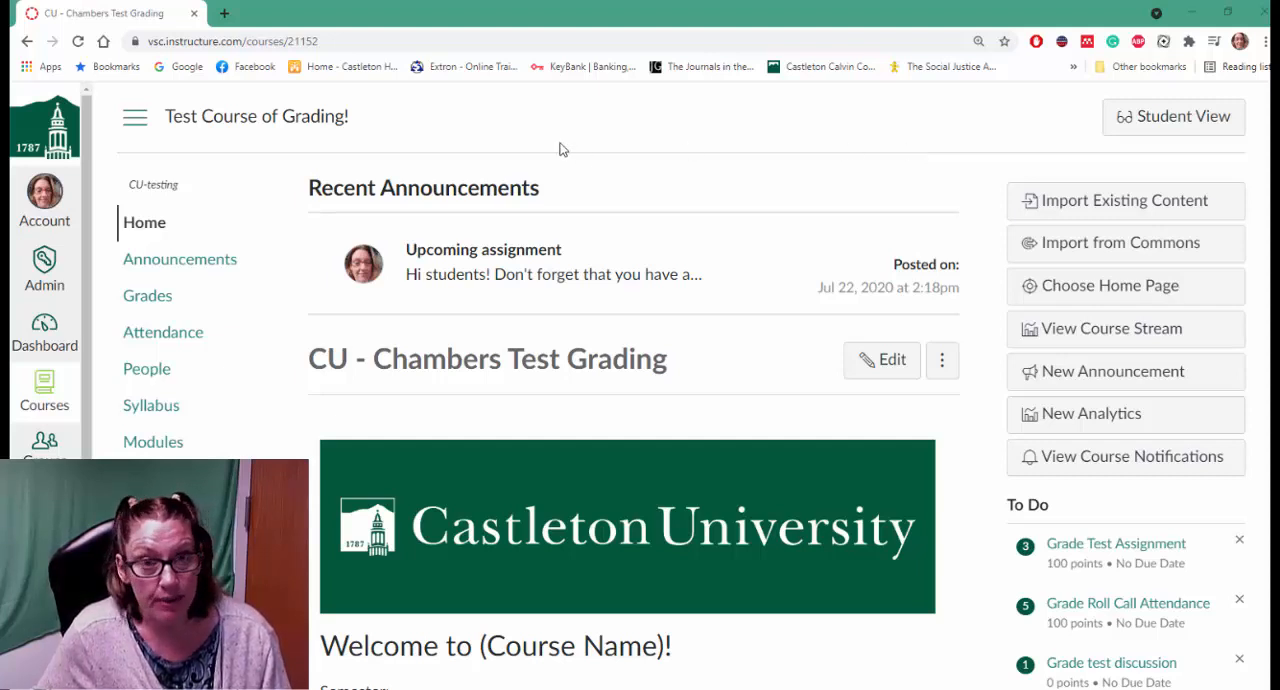
pyautogui.moveTo(431, 199)
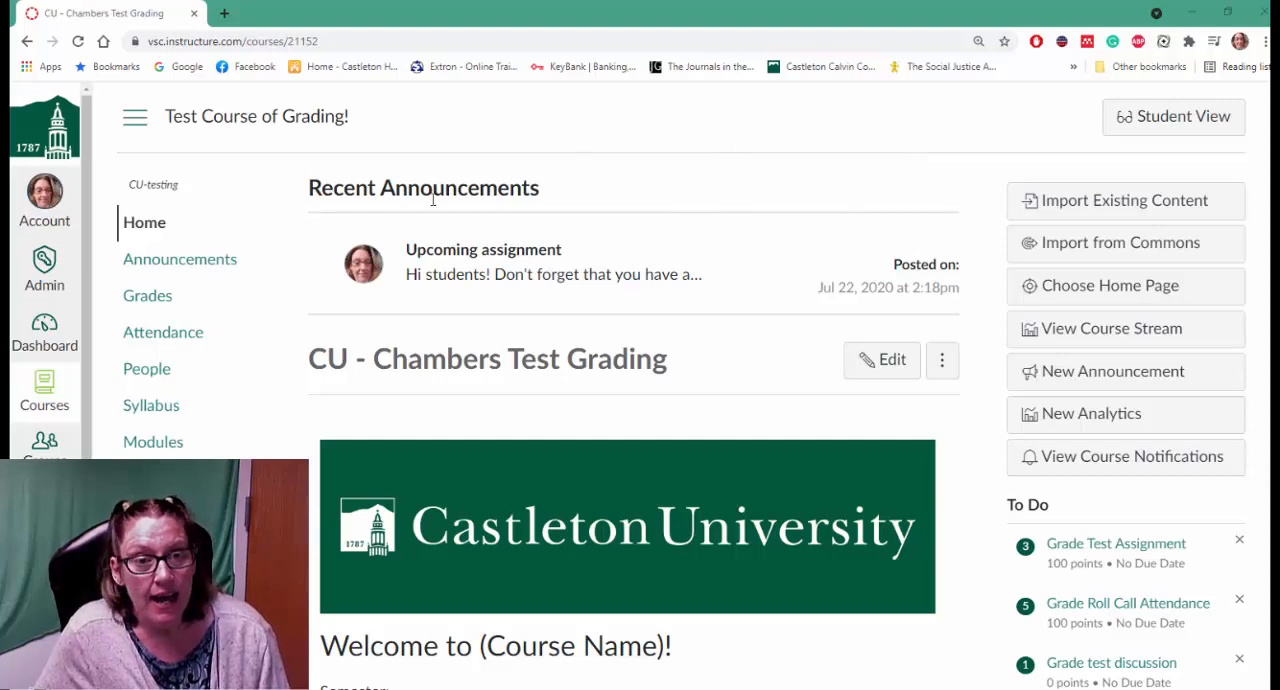
pyautogui.moveTo(258, 390)
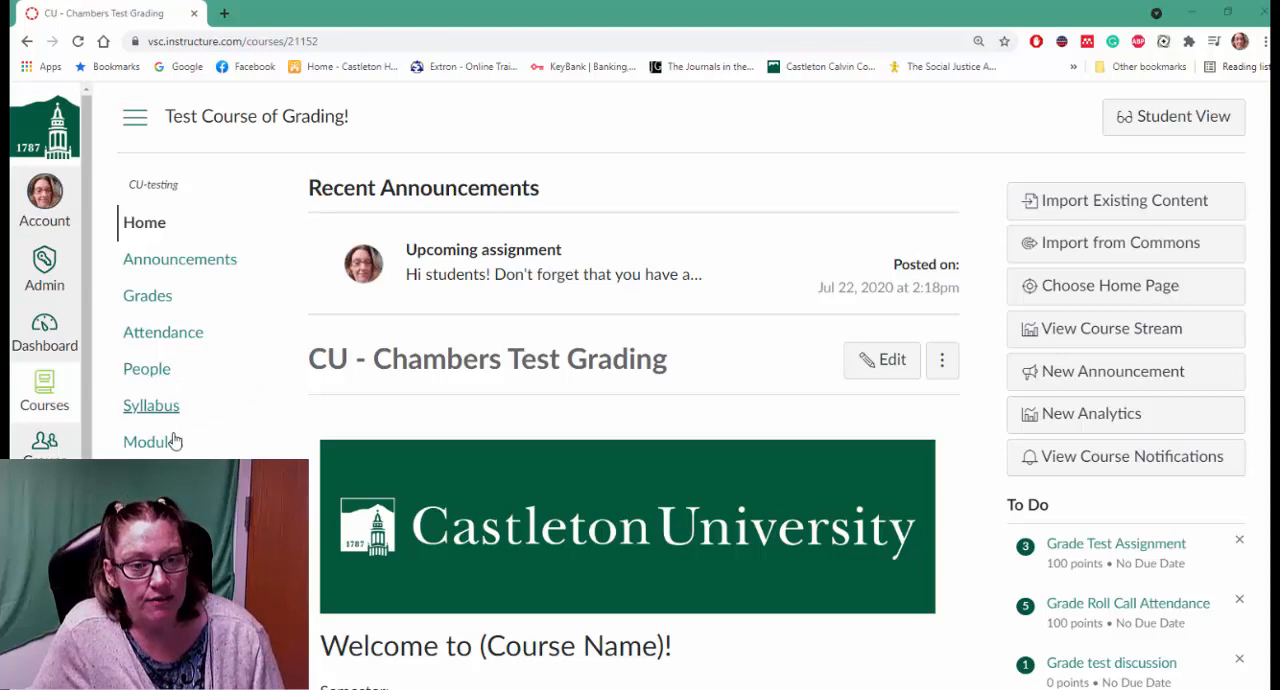
# Open the course Modules page listing Week 1 items and Group Assignment Jane Eyre
pyautogui.click(152, 441)
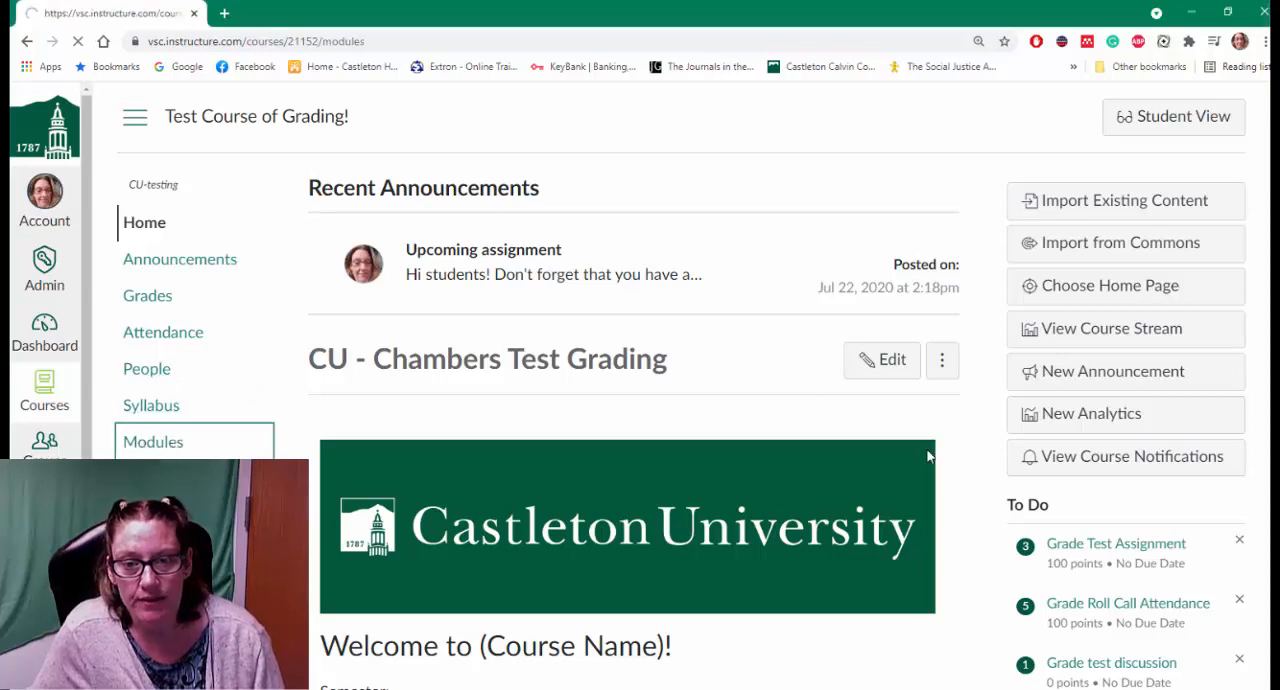
pyautogui.click(153, 441)
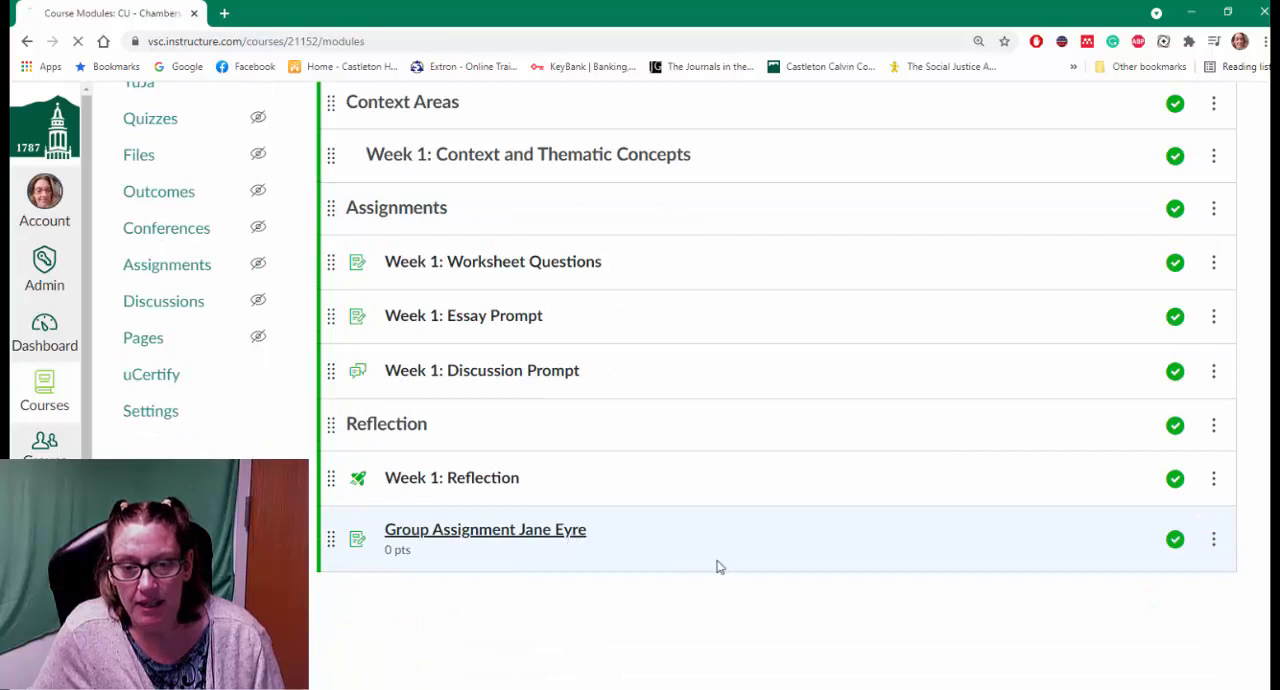
# Open Group Assignment Jane Eyre from the modules list, showing 0 of 4 graded
pyautogui.click(485, 529)
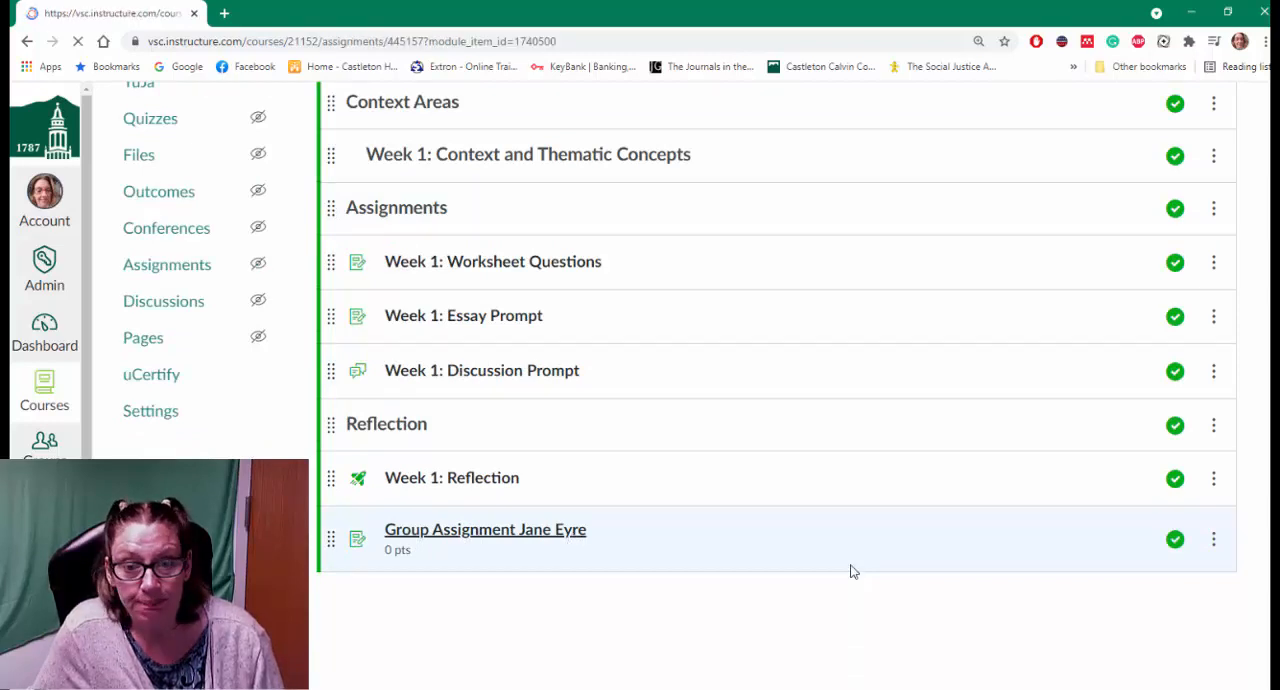
pyautogui.click(485, 529)
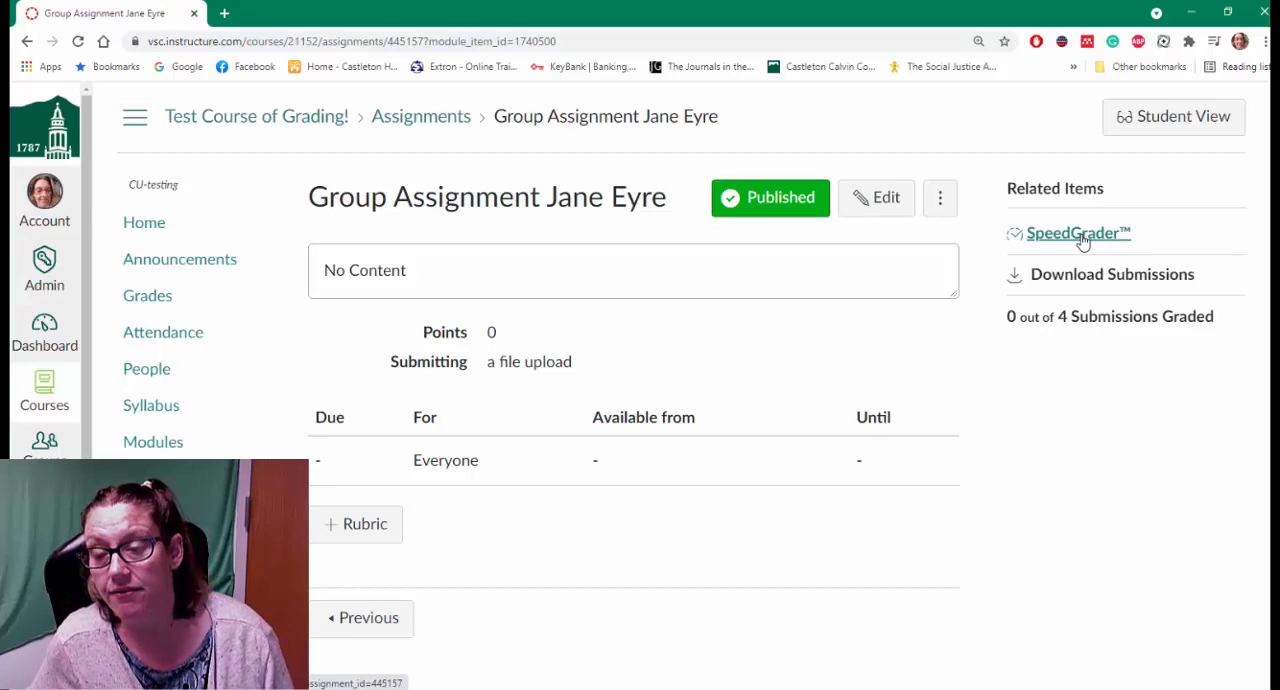
# Launch SpeedGrader on group Jane Eyre 1's essay and review the student dropdown
pyautogui.click(1079, 232)
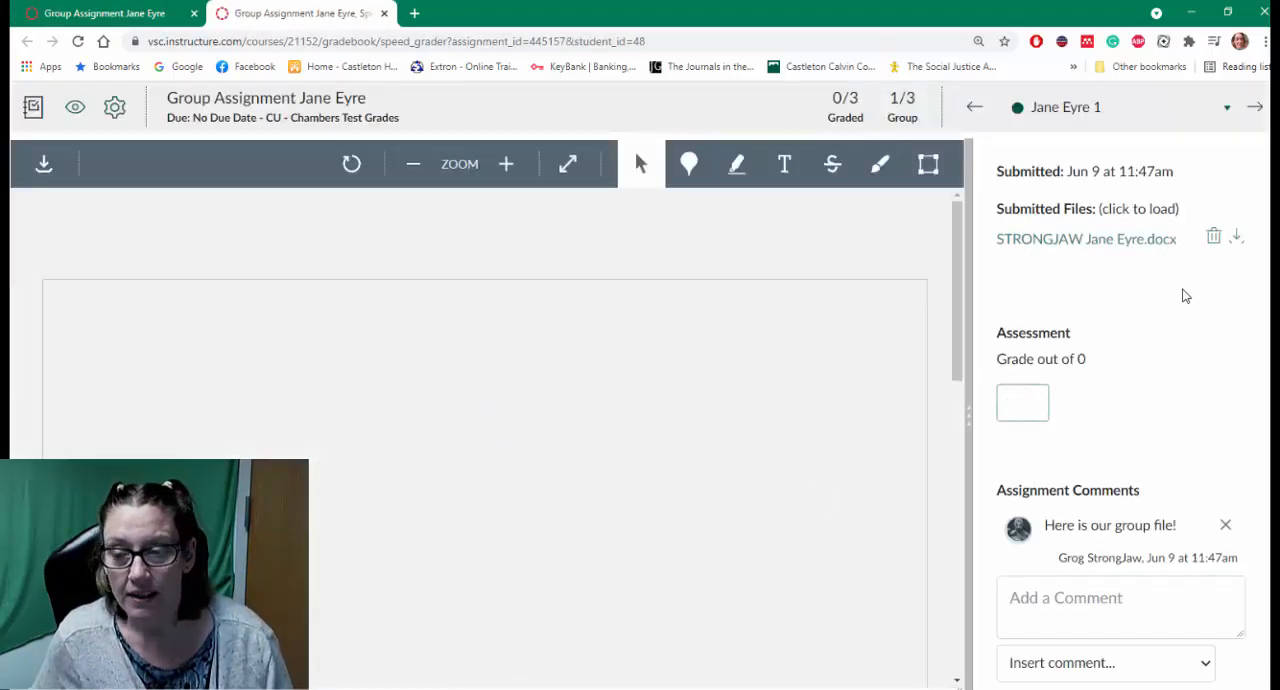
pyautogui.click(1086, 238)
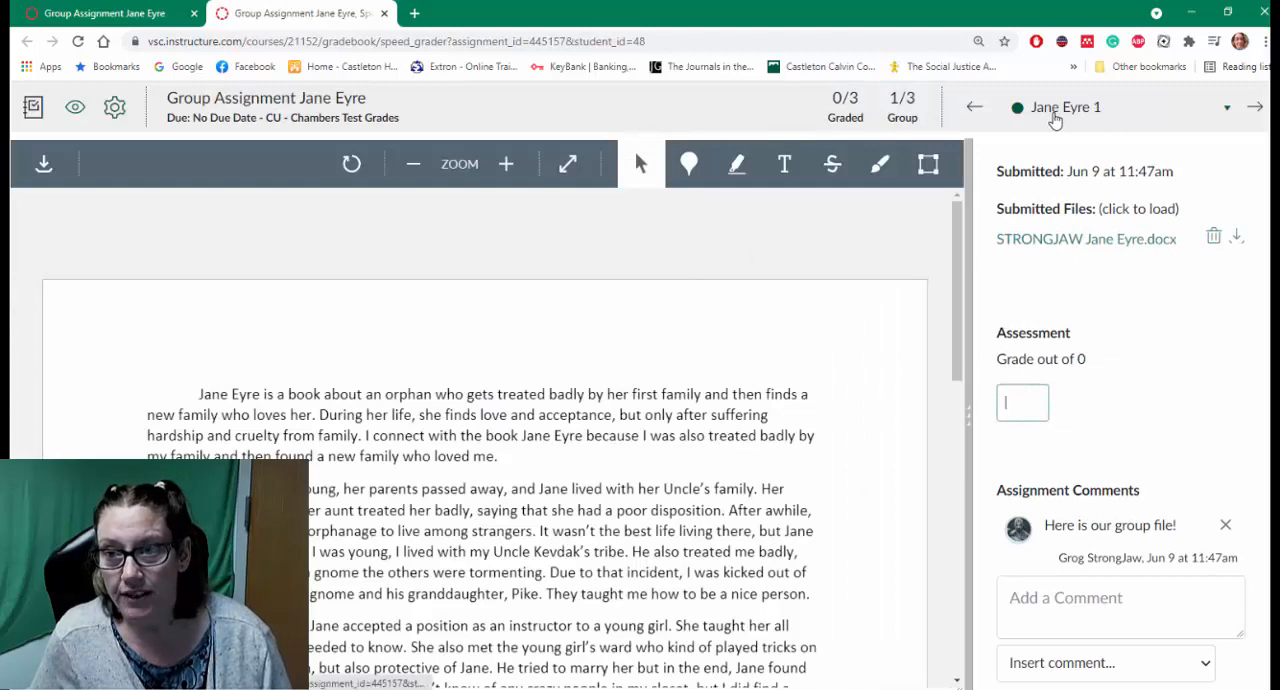
pyautogui.click(1227, 107)
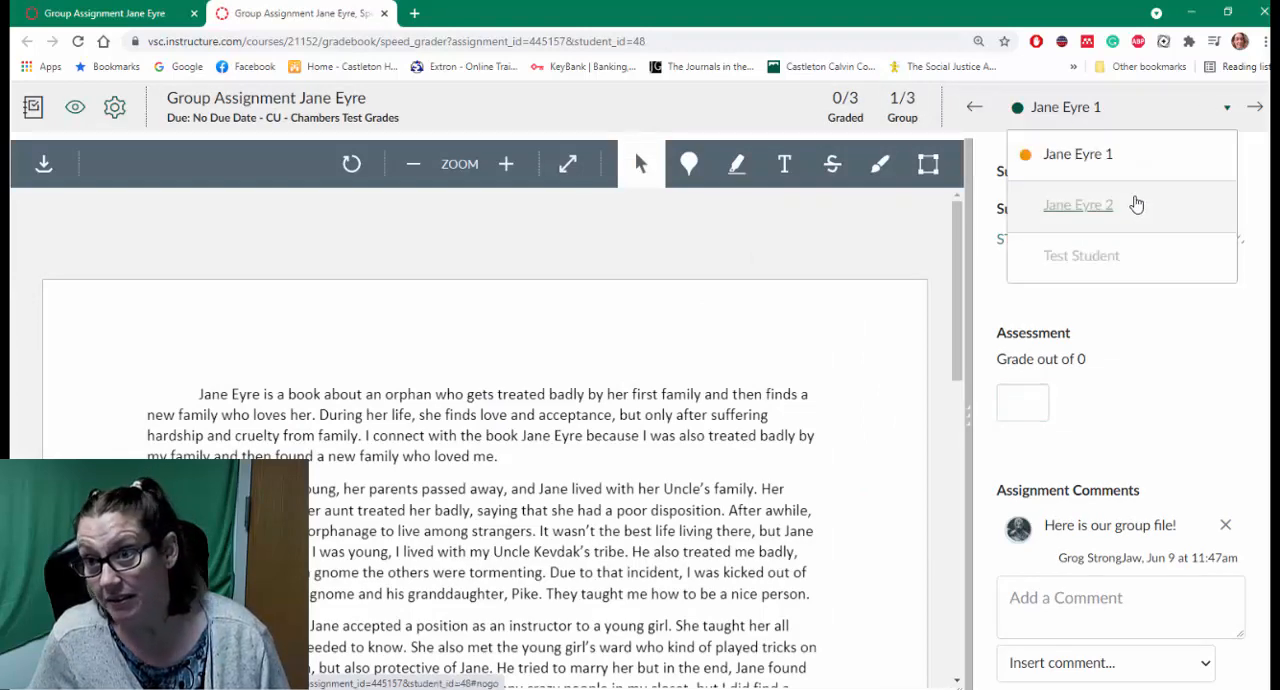
pyautogui.moveTo(1089, 161)
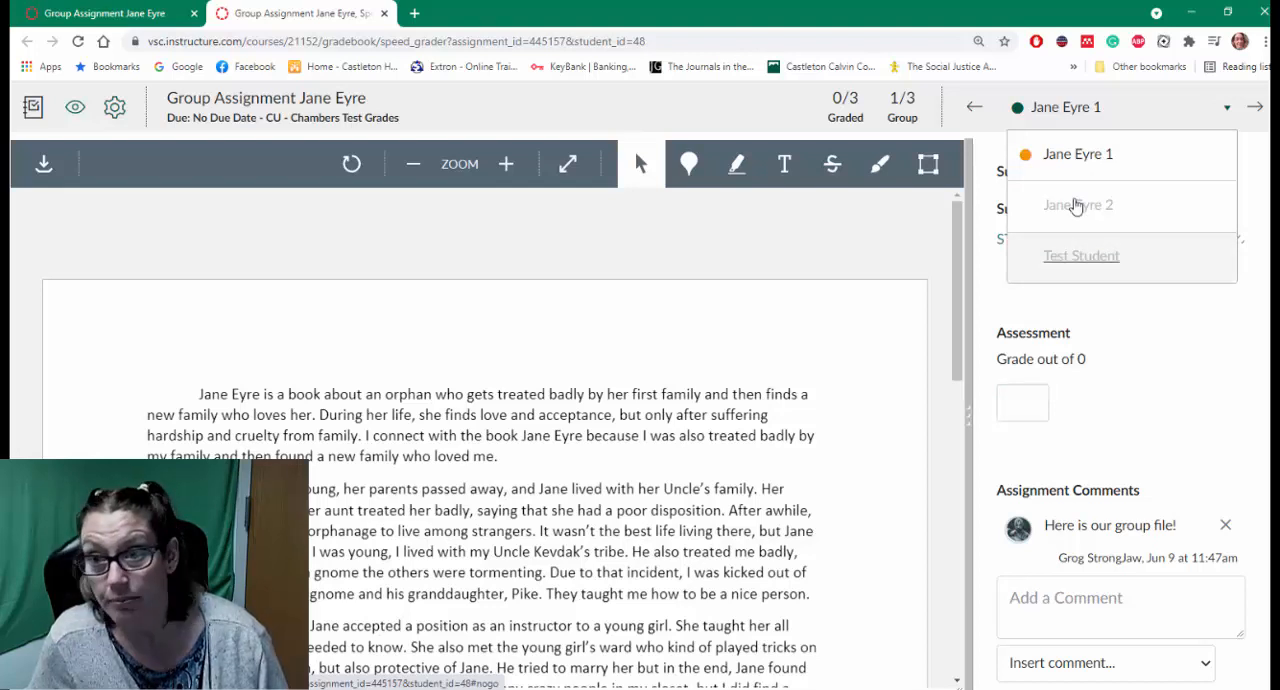
pyautogui.moveTo(1040, 316)
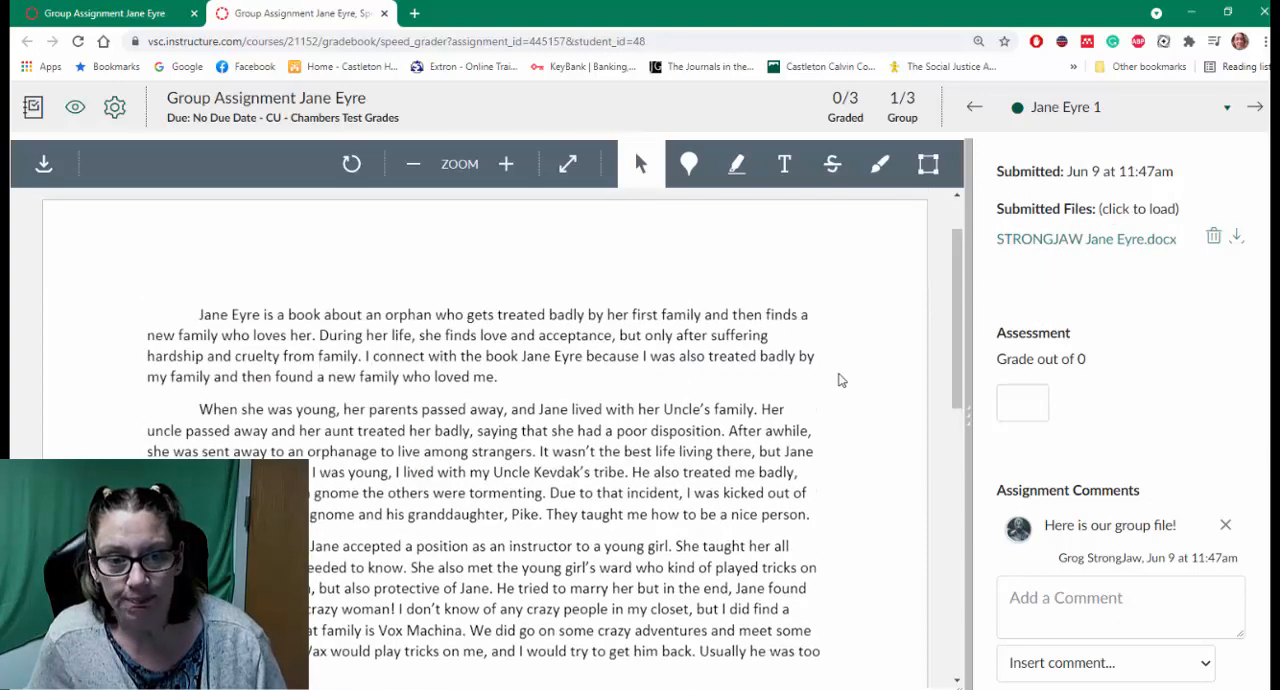
# Annotate the essay with a 'Great work!' note and 'This!' pin, and grade it 0
pyautogui.click(784, 163)
pyautogui.write('Ge')
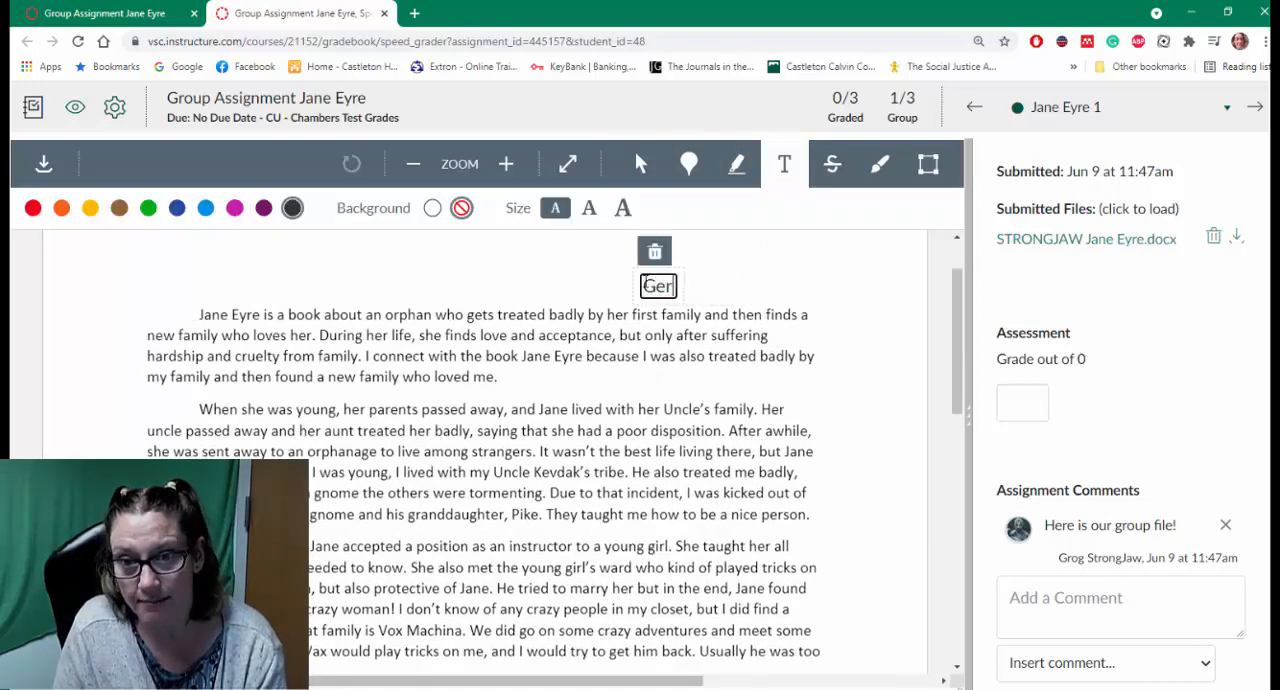
pyautogui.write('reat work!')
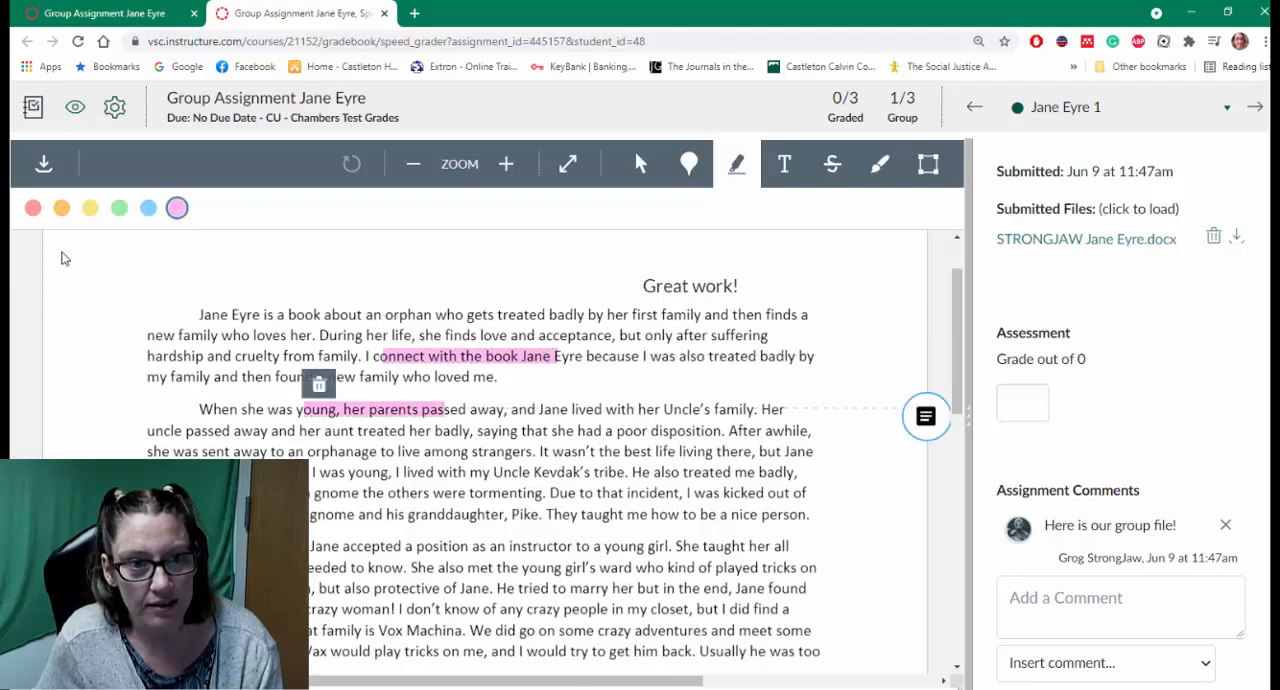
pyautogui.click(688, 163)
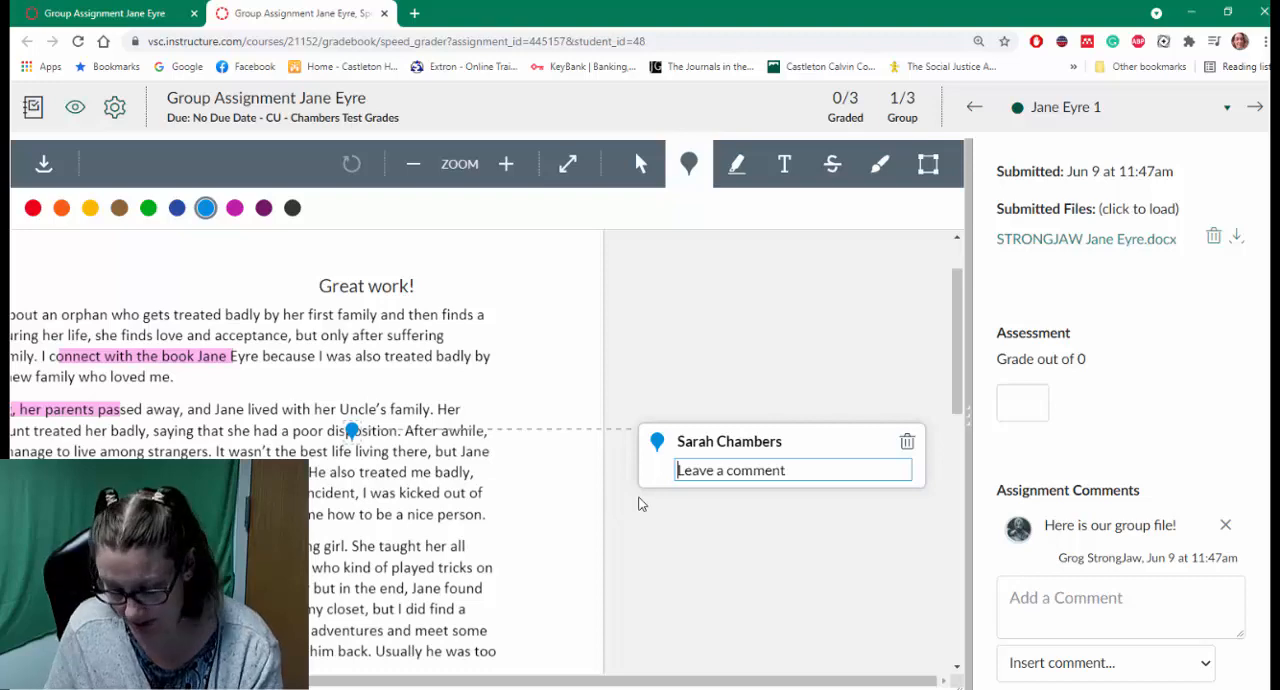
pyautogui.write('This!')
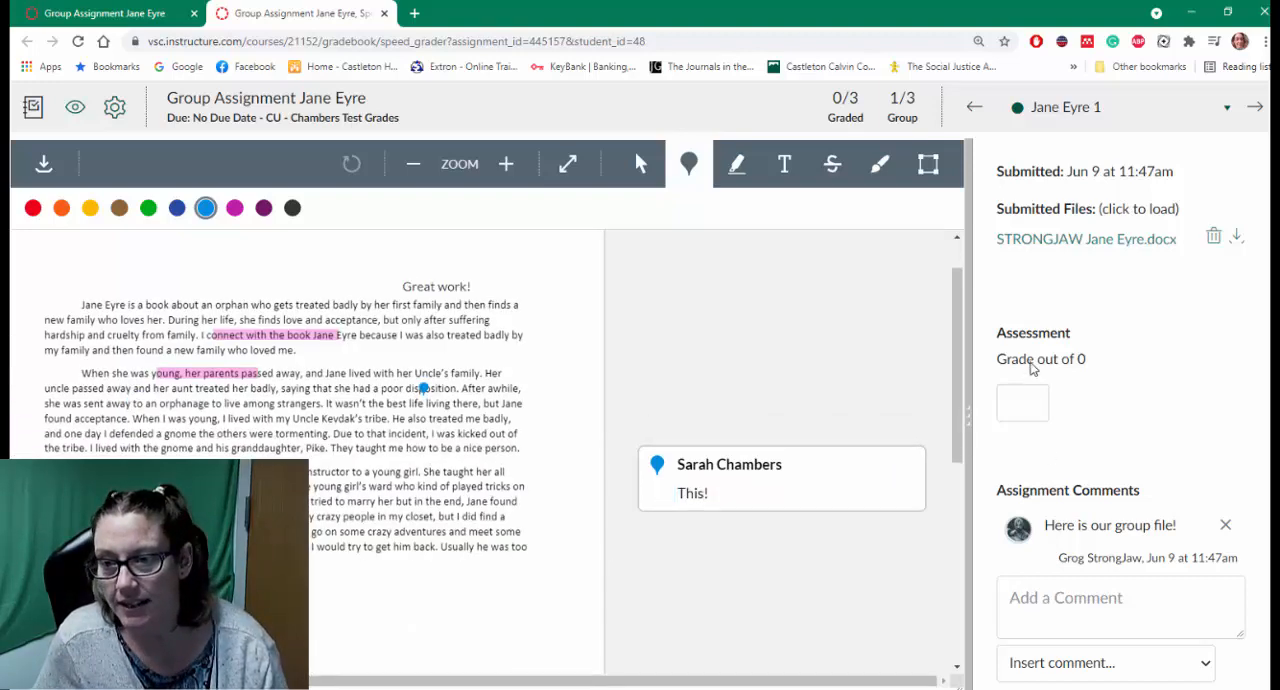
pyautogui.click(1022, 402)
pyautogui.write('0')
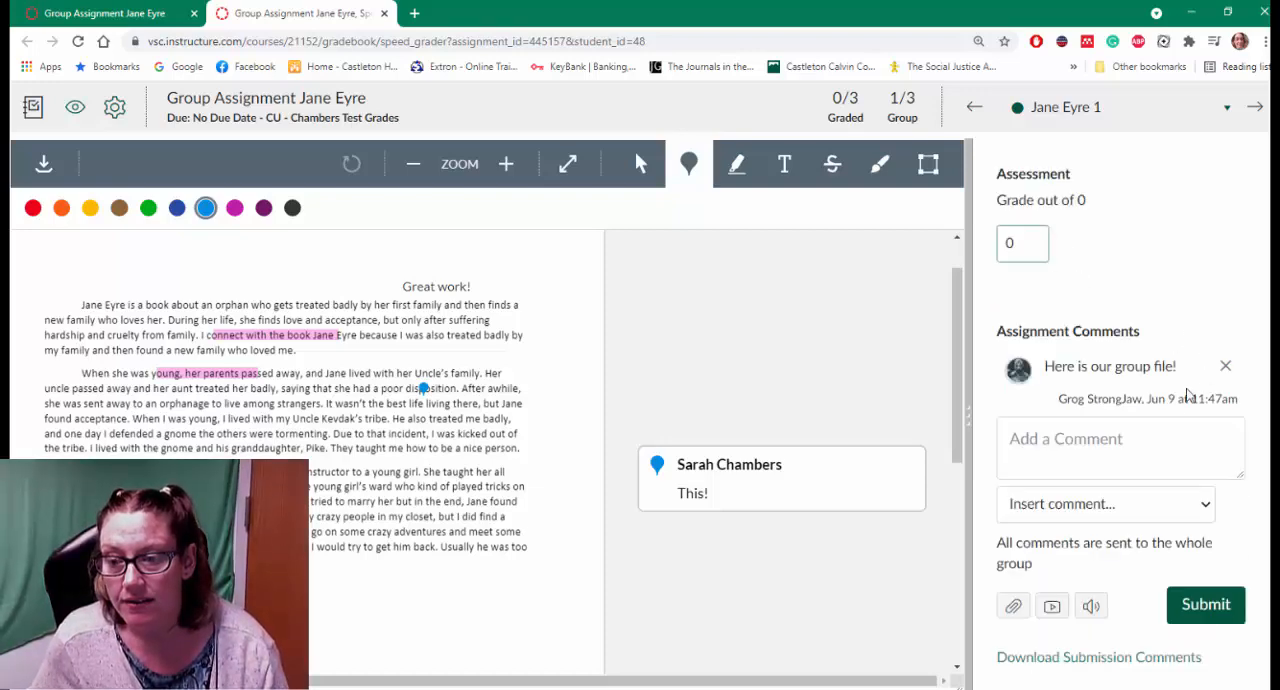
# Post the comment 'Great work Team!' to group Jane Eyre 1
pyautogui.click(1119, 447)
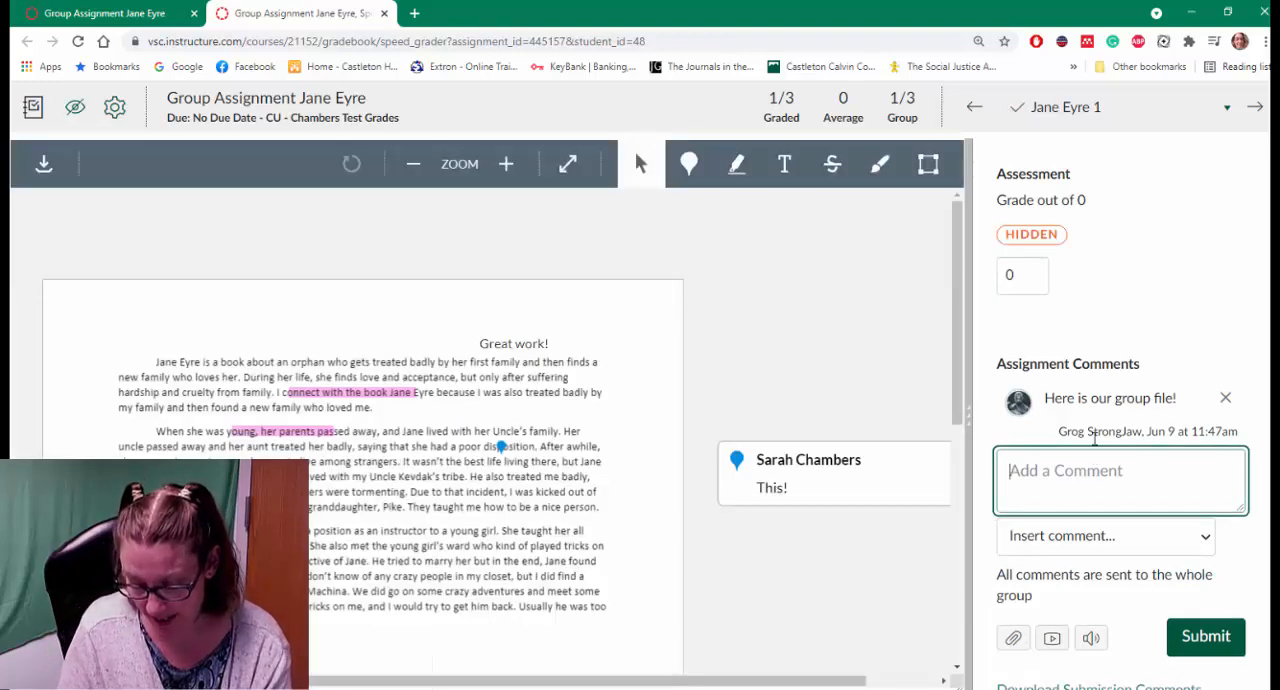
pyautogui.write('Great work')
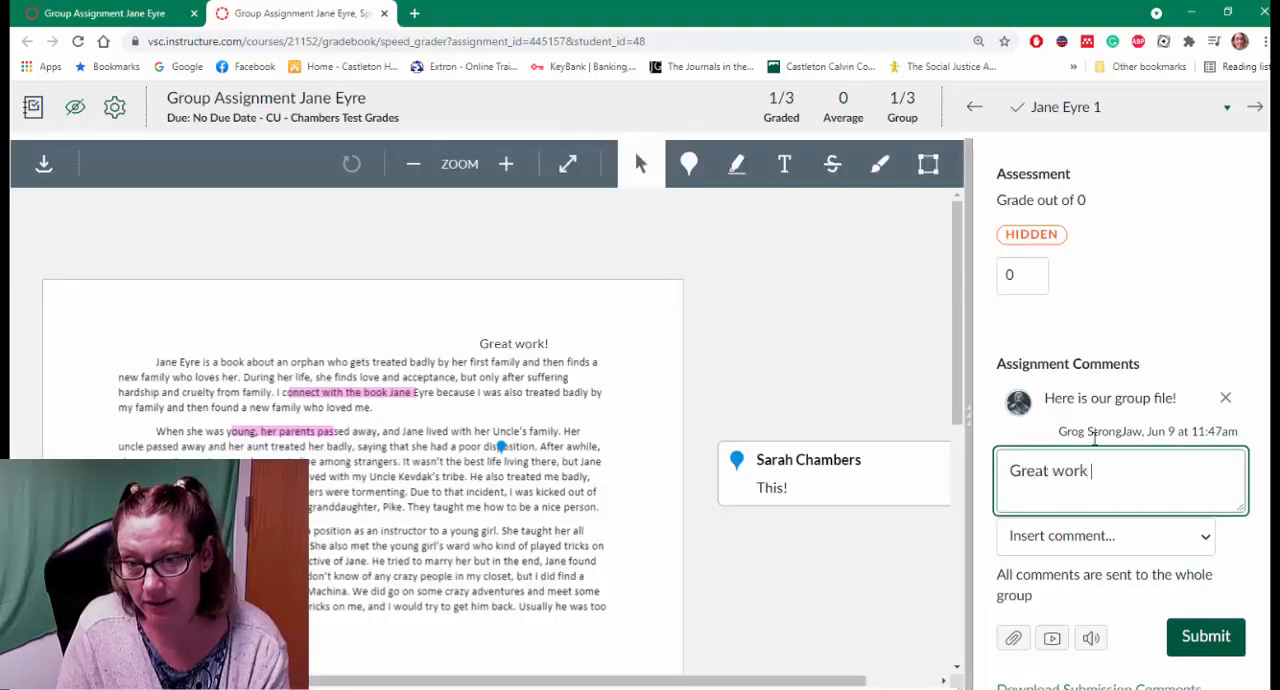
pyautogui.write('Team!')
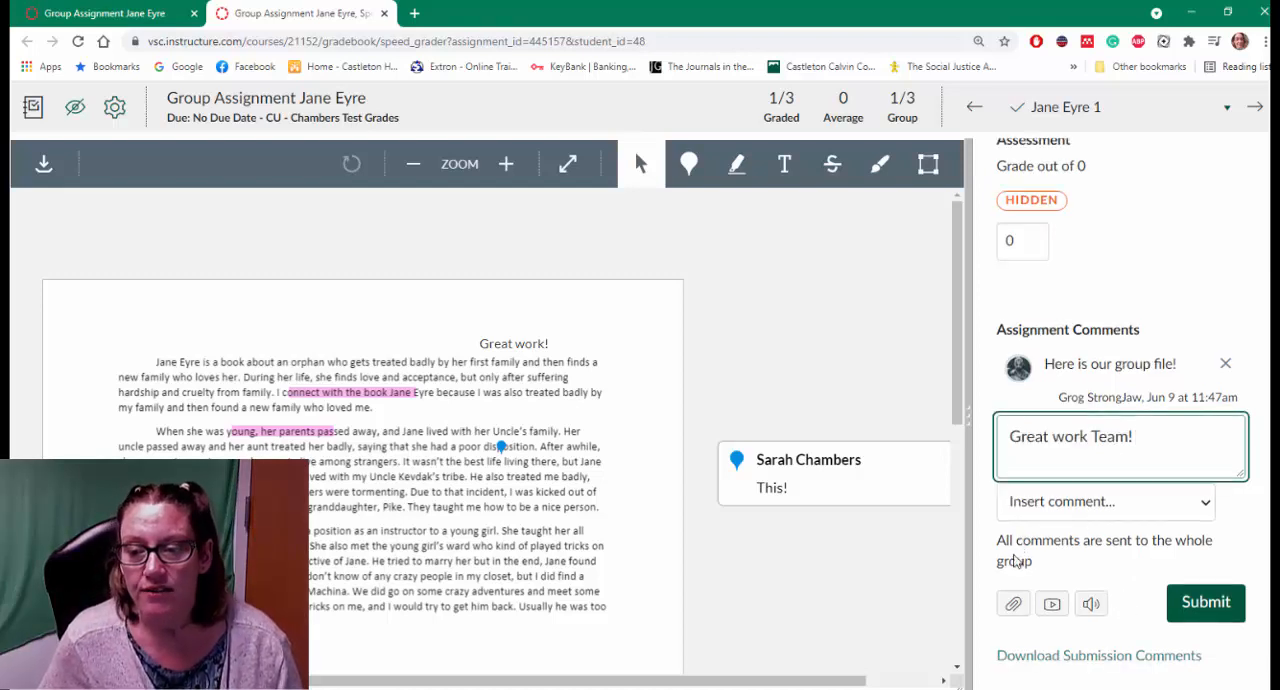
pyautogui.moveTo(1063, 561)
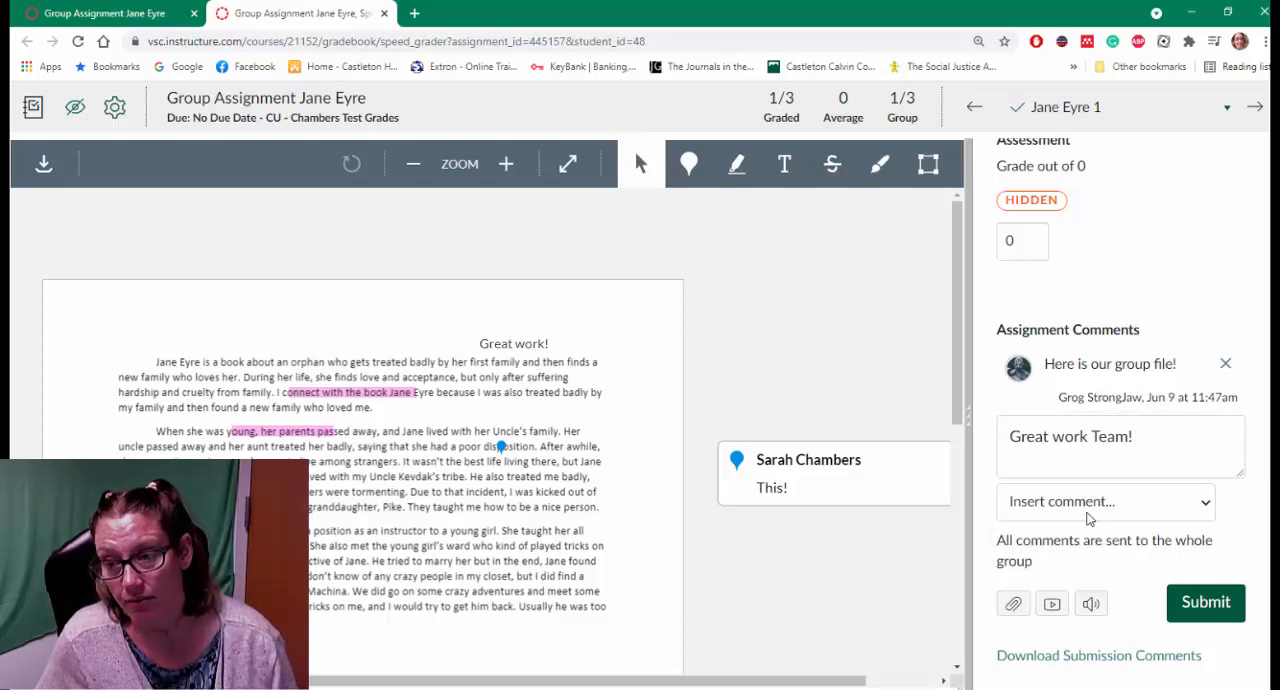
pyautogui.click(1119, 445)
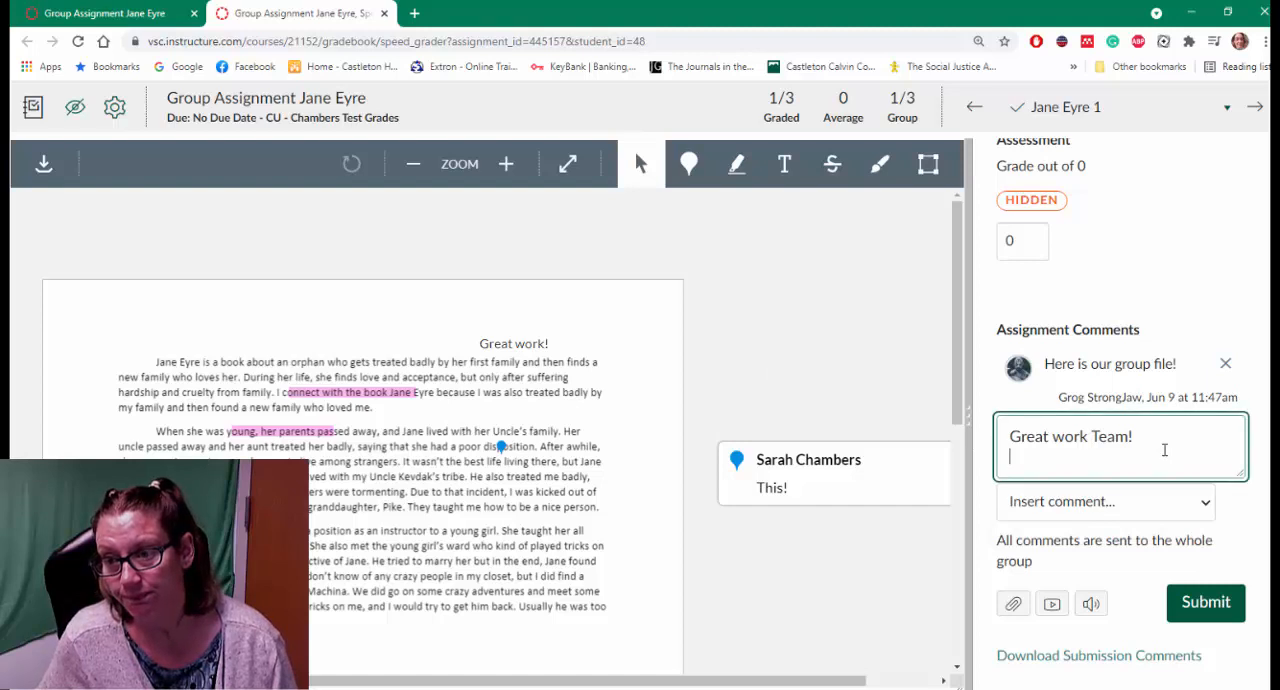
pyautogui.click(1205, 602)
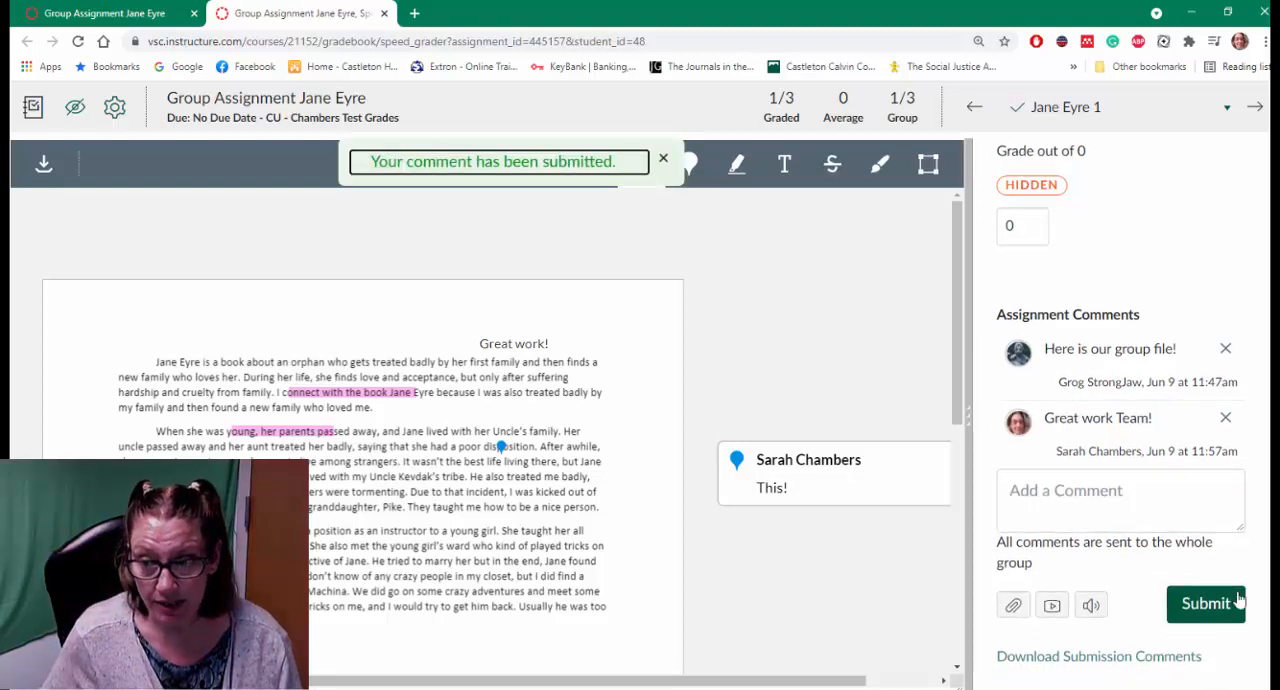
pyautogui.click(663, 158)
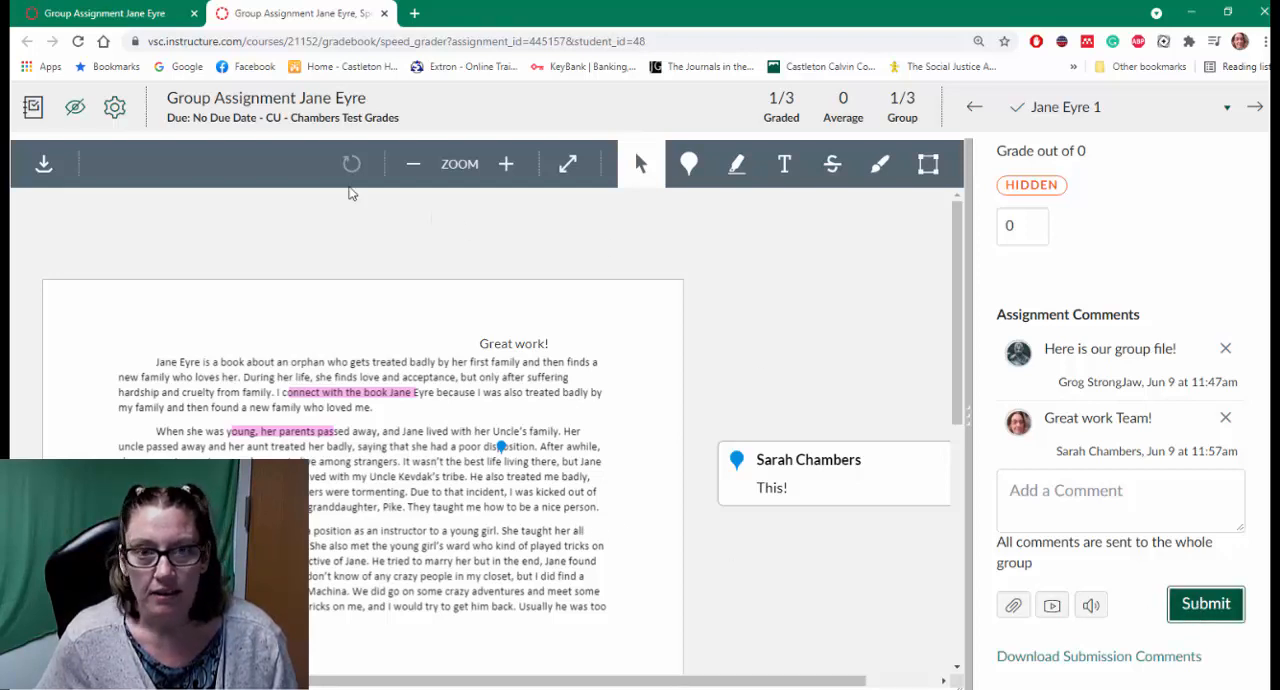
pyautogui.moveTo(385, 14)
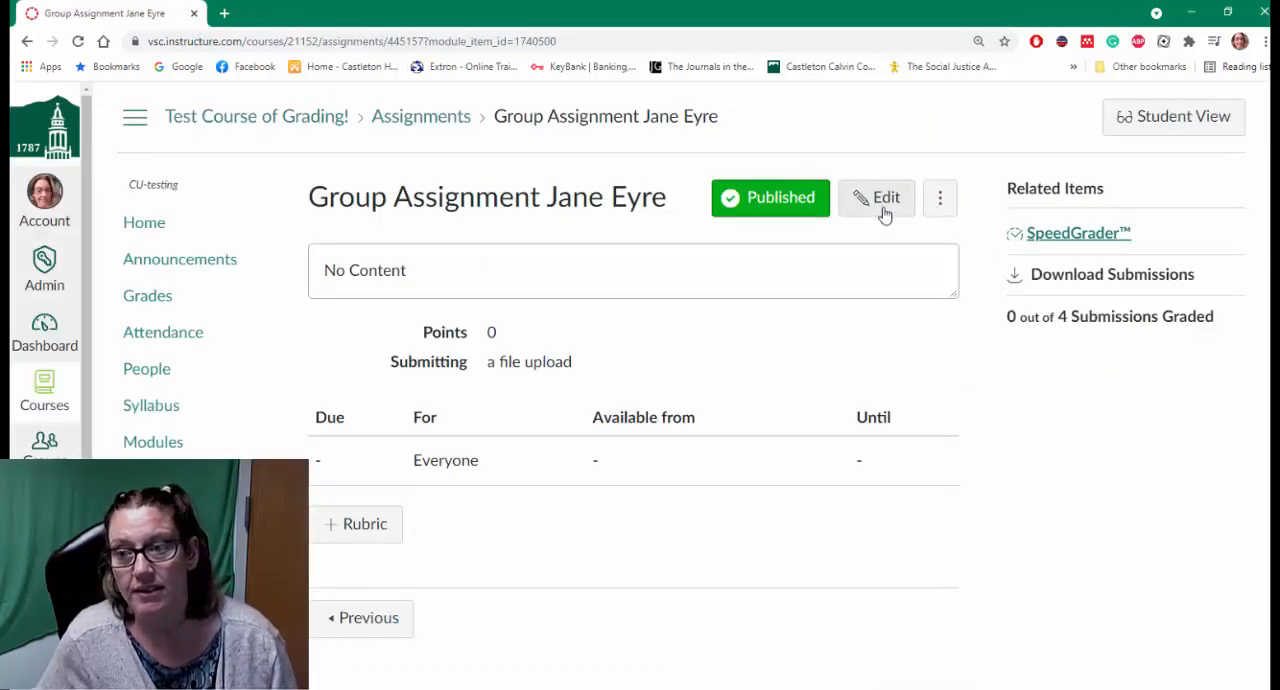
# Open the assignment's edit page, then go back to the overview showing 4 of 4 graded
pyautogui.click(876, 197)
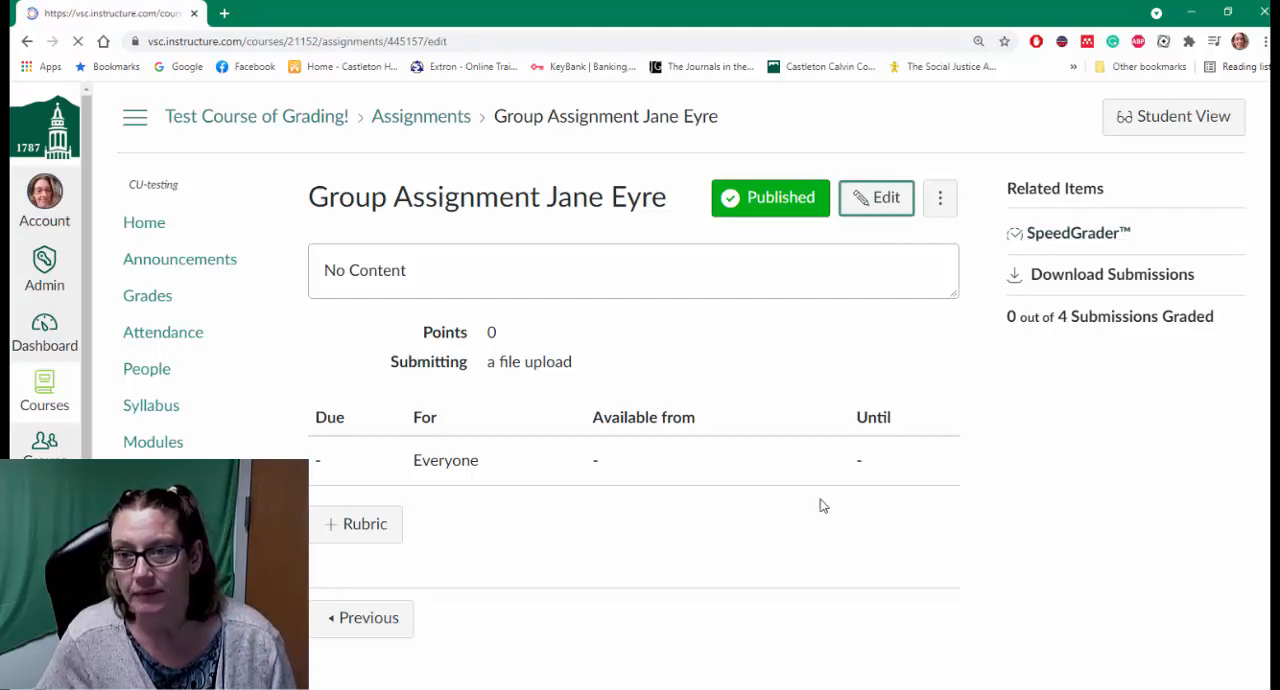
pyautogui.click(875, 197)
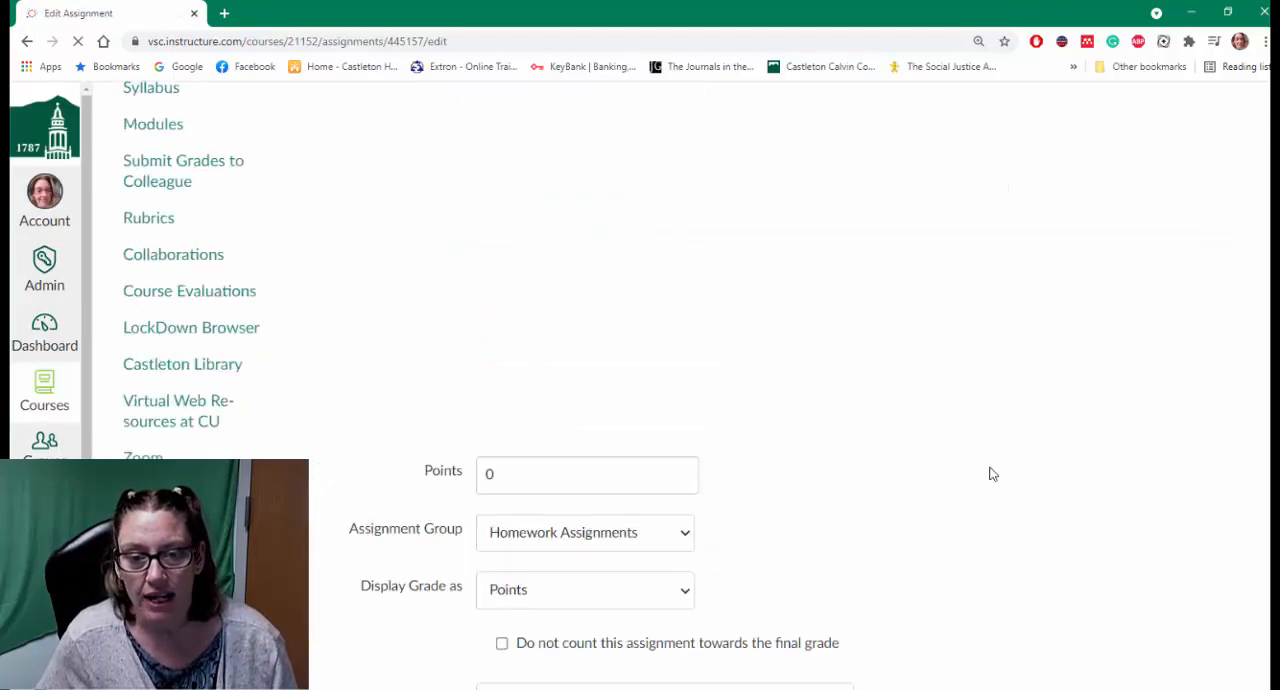
pyautogui.scroll(3)
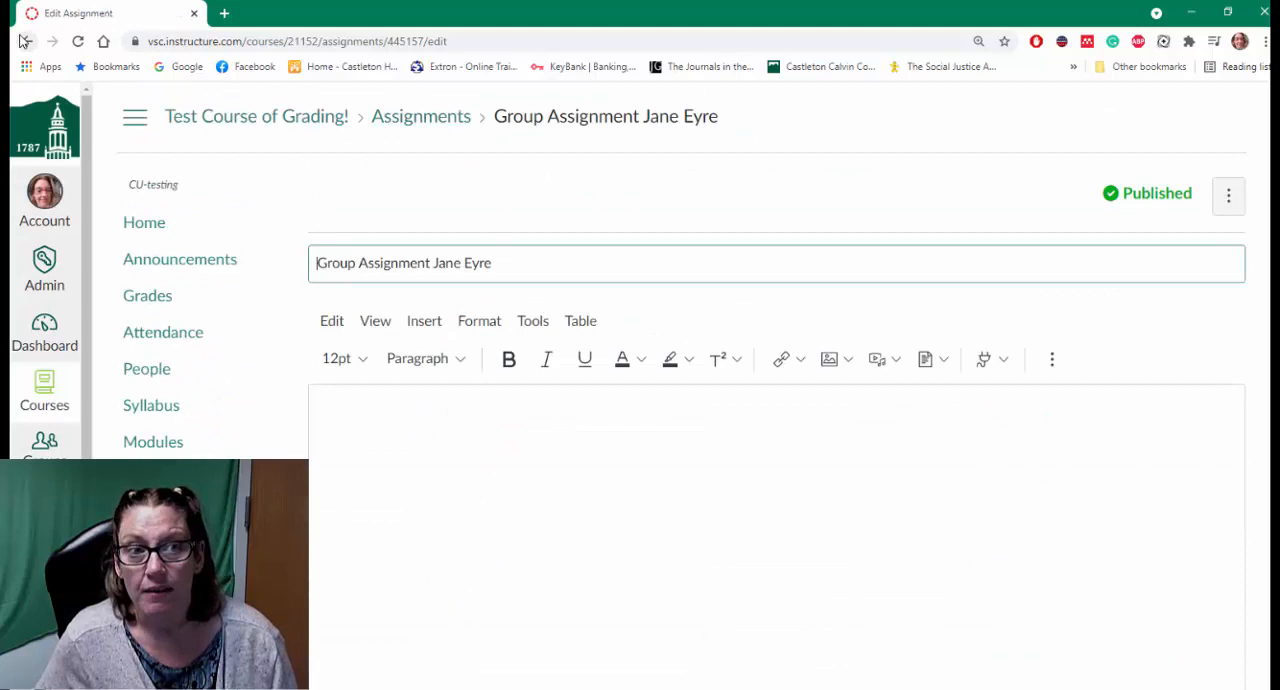
pyautogui.click(27, 41)
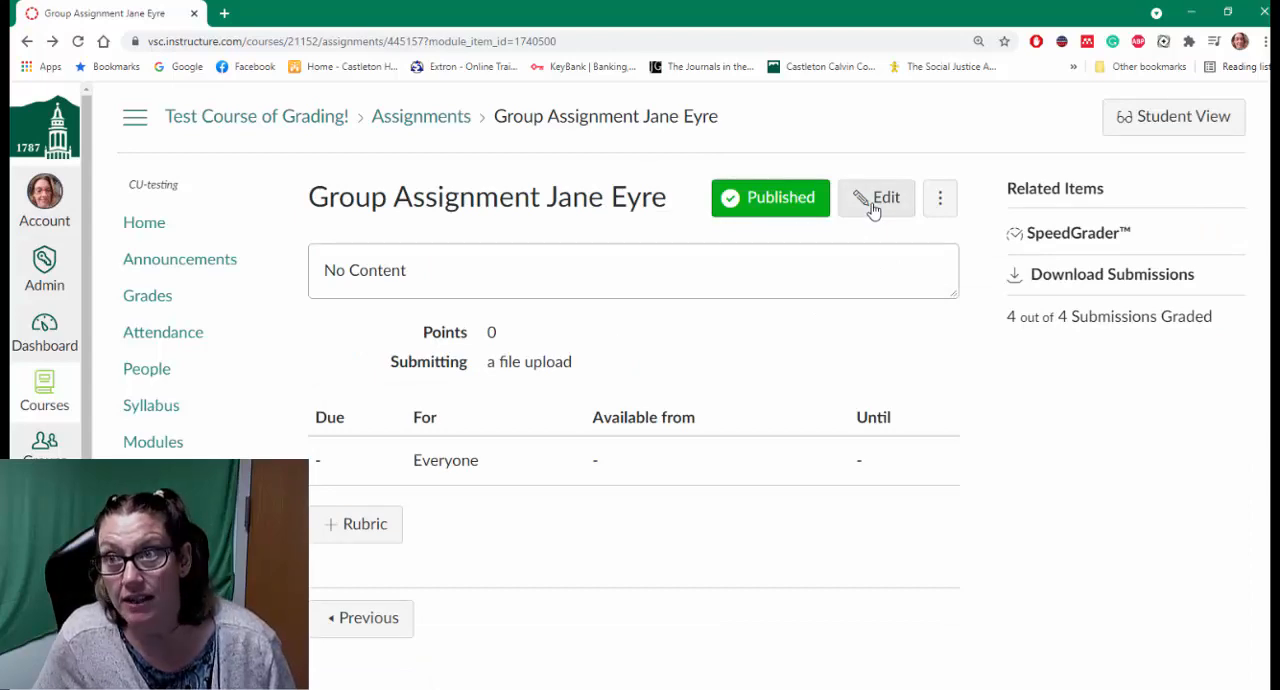
# Enable 'Assign Grades to Each Student Individually' for Group Assignment Jane Eyre and save
pyautogui.click(876, 197)
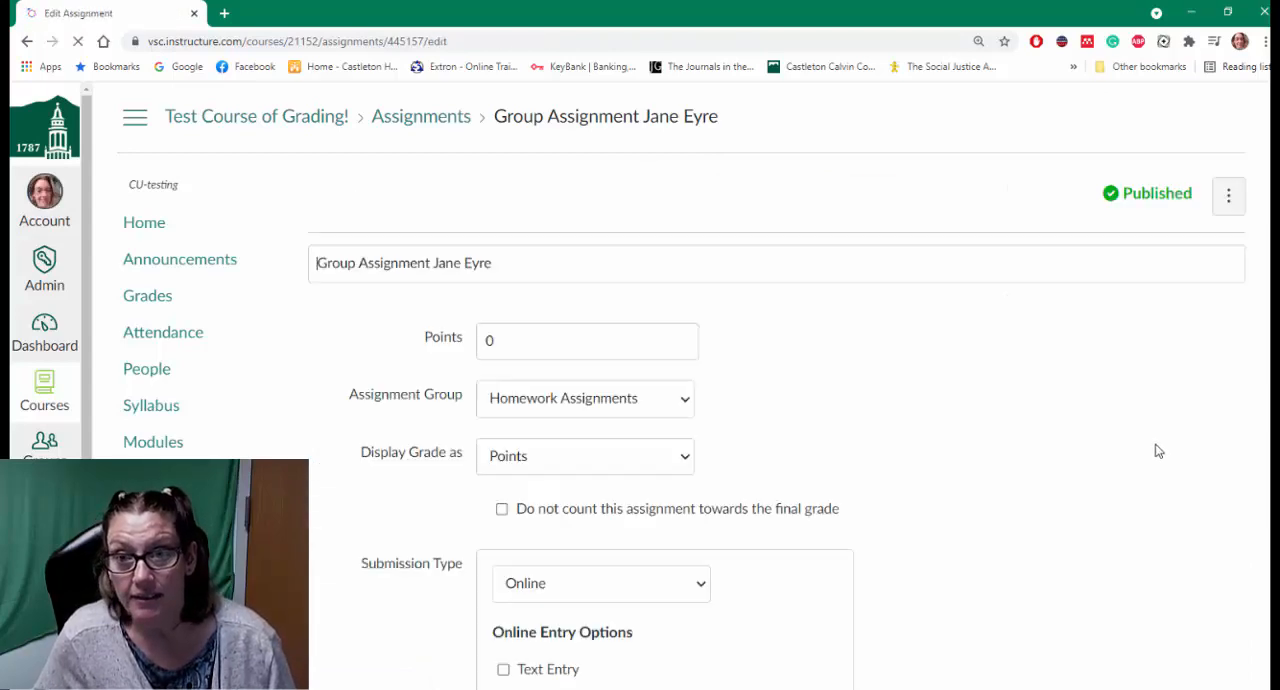
pyautogui.scroll(-3)
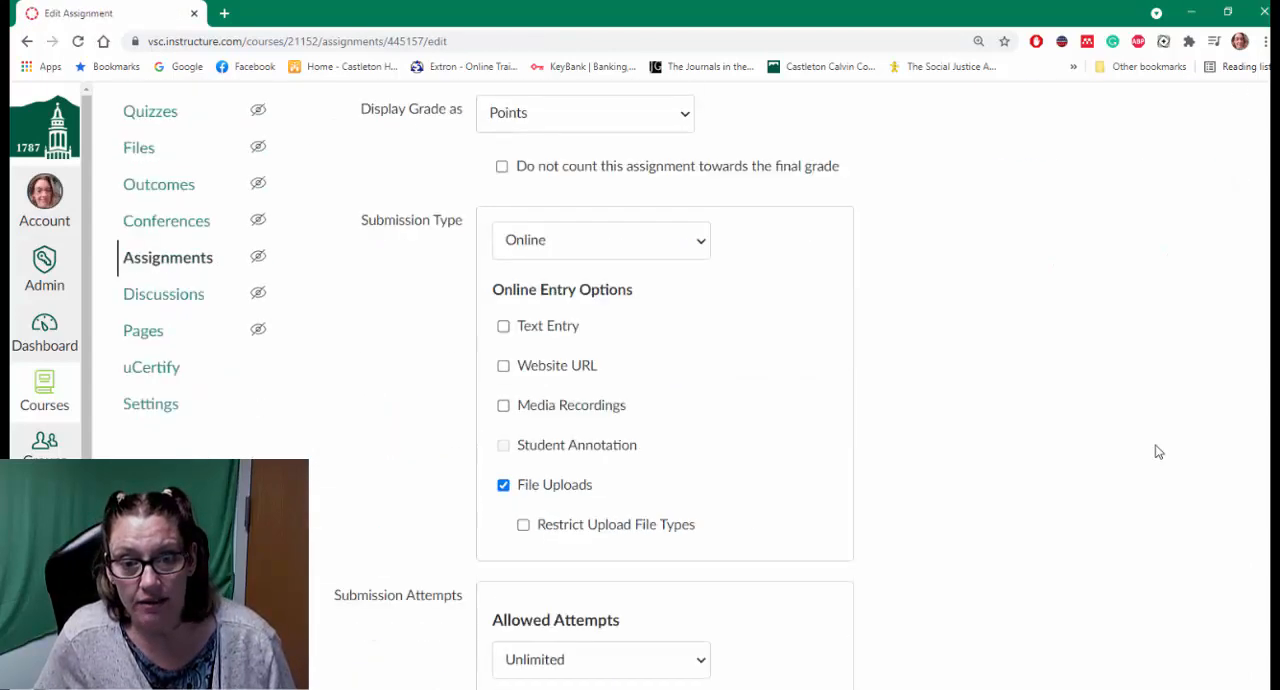
pyautogui.scroll(-3)
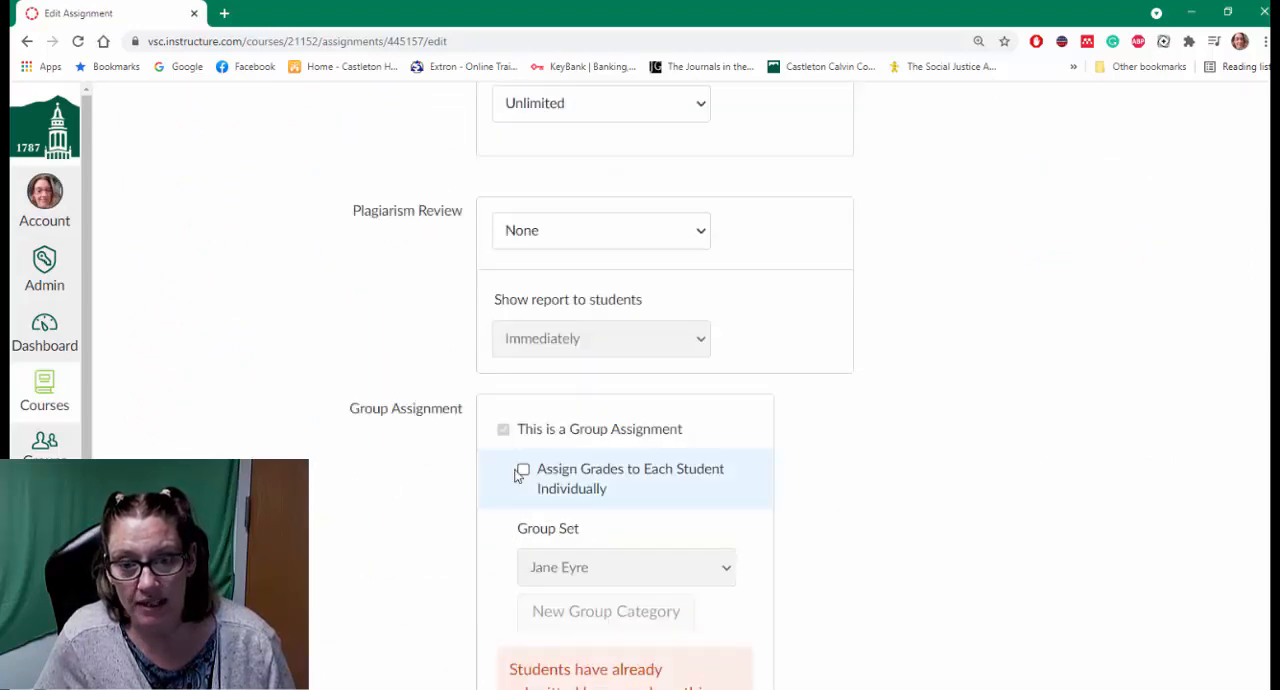
pyautogui.click(523, 469)
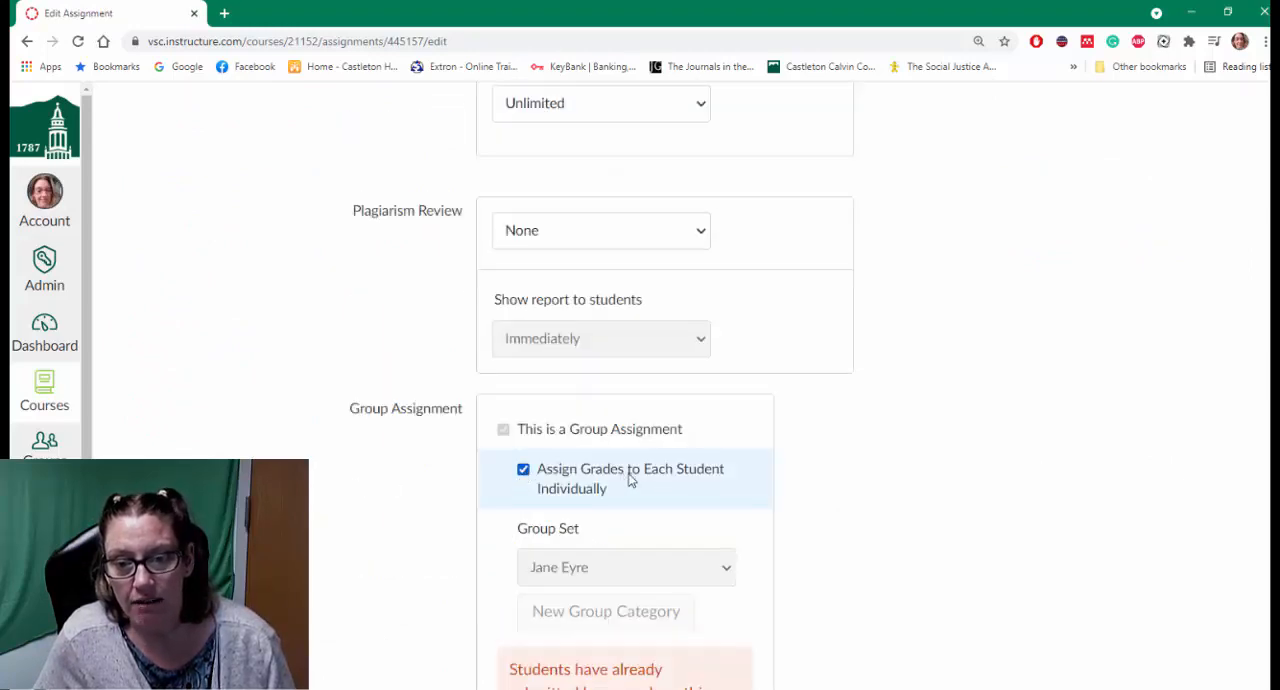
pyautogui.scroll(-3)
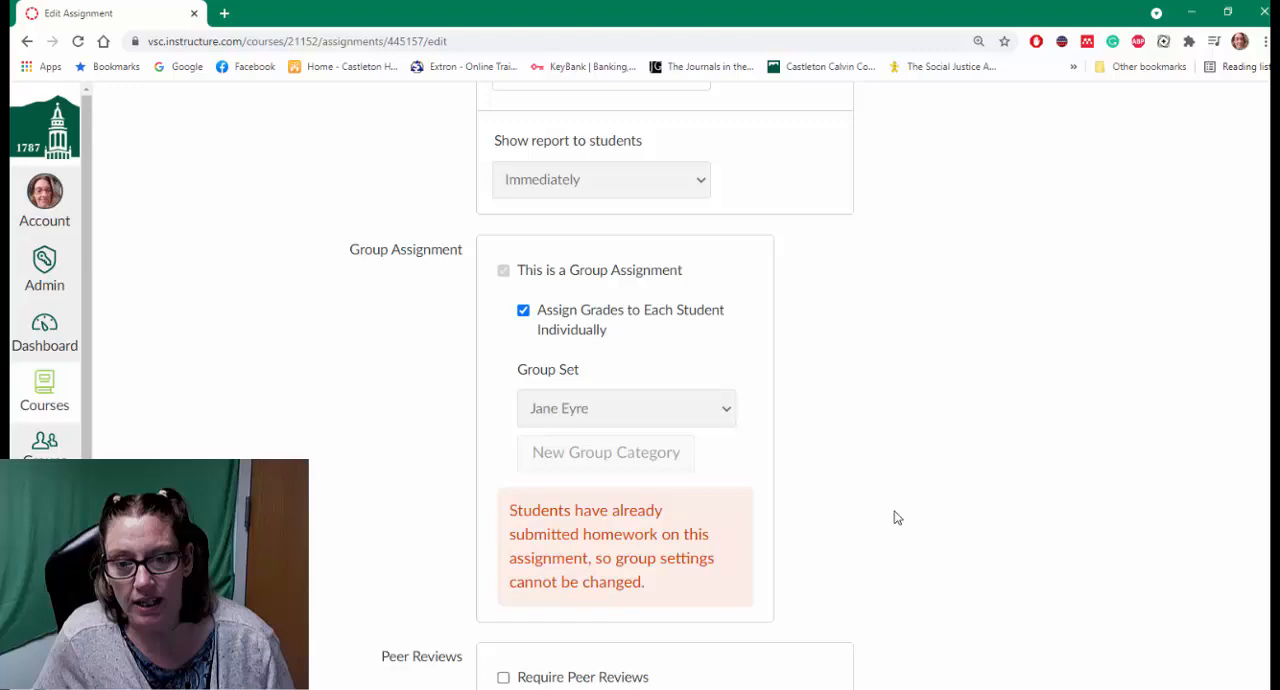
pyautogui.scroll(-3)
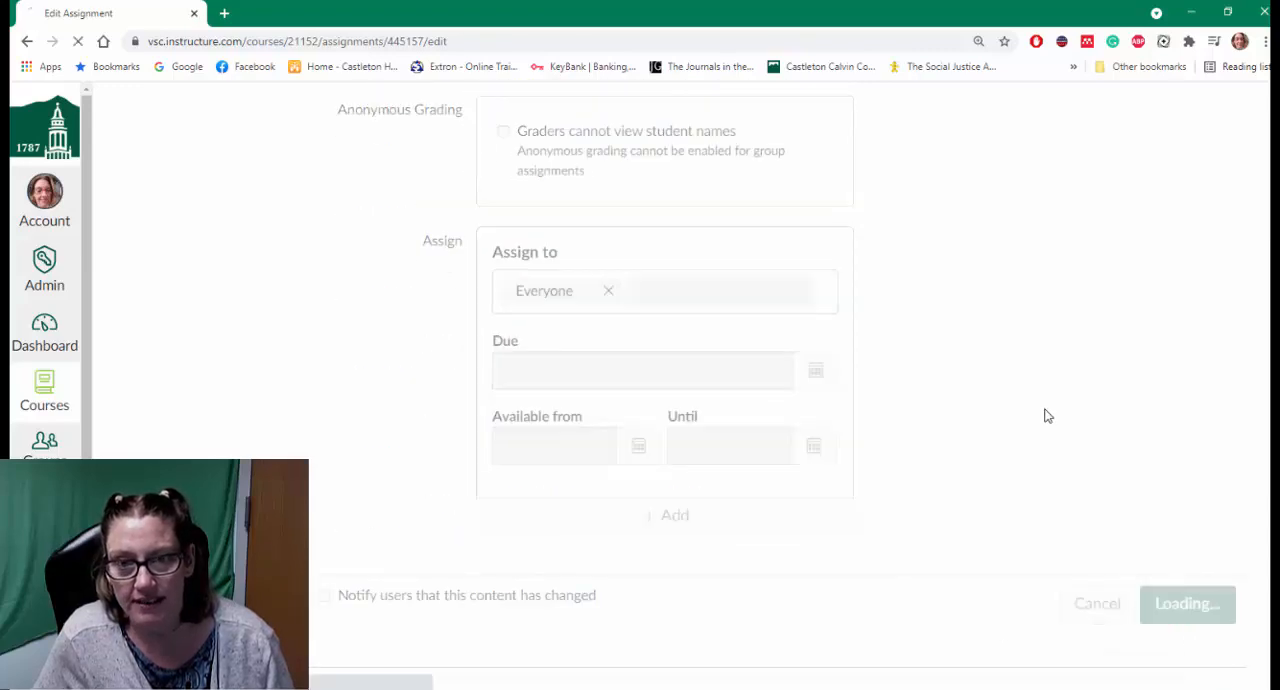
pyautogui.click(1186, 604)
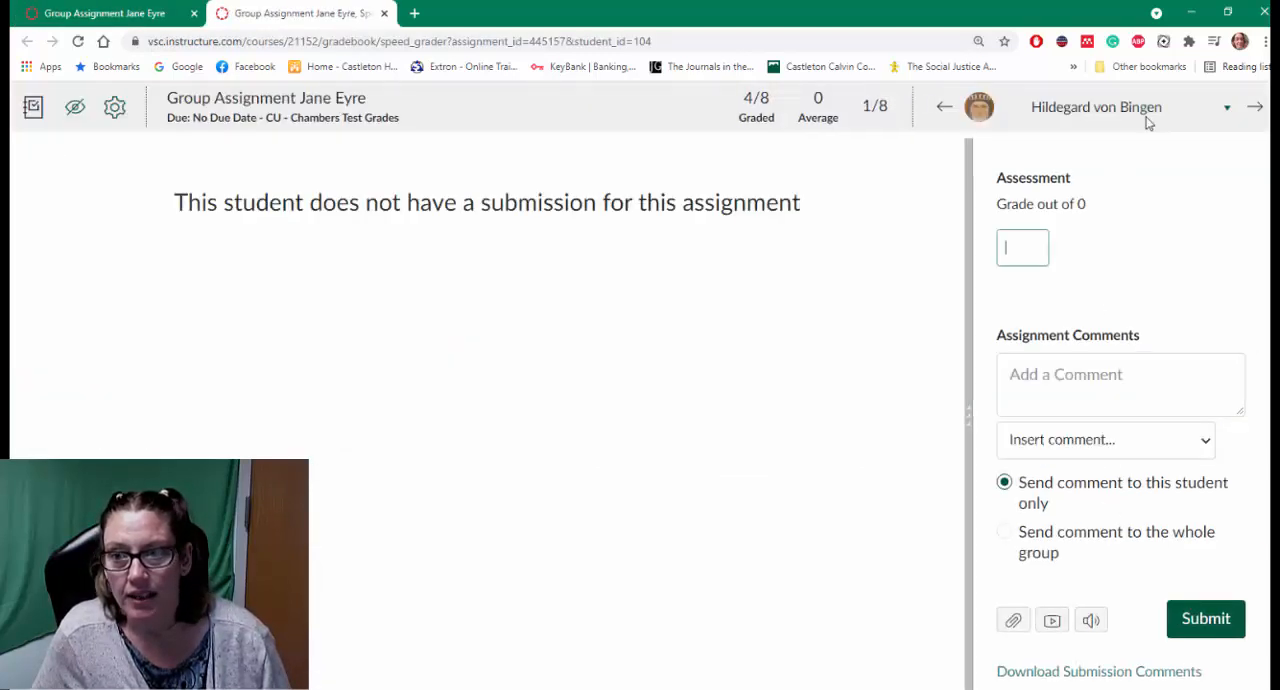
# Switch SpeedGrader to James T. Kirk and load the STRONGJAW Jane Eyre.docx submission
pyautogui.click(1226, 107)
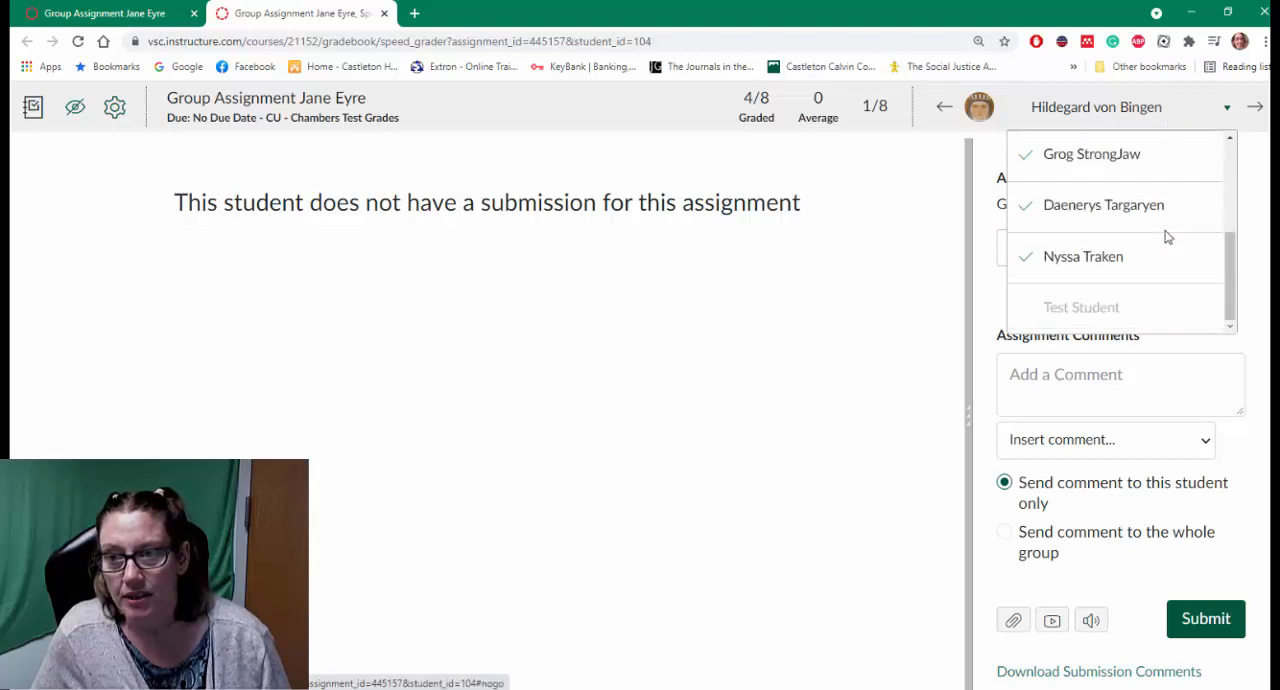
pyautogui.moveTo(1083, 262)
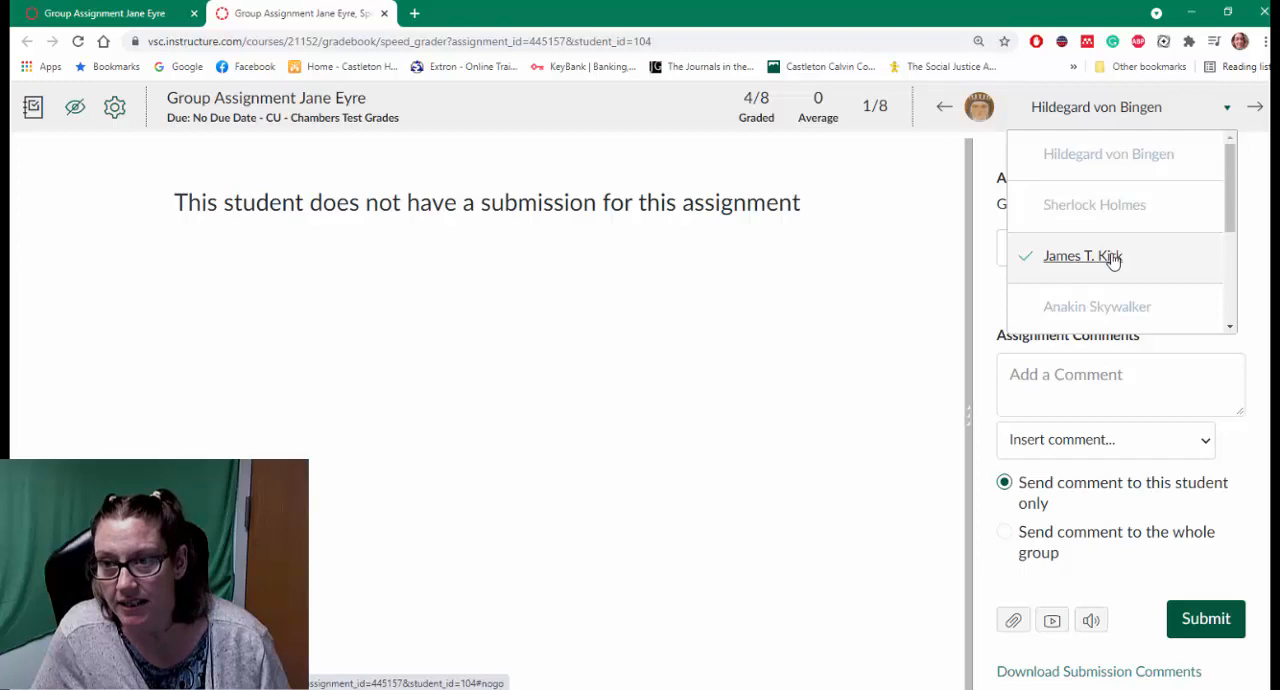
pyautogui.click(1082, 256)
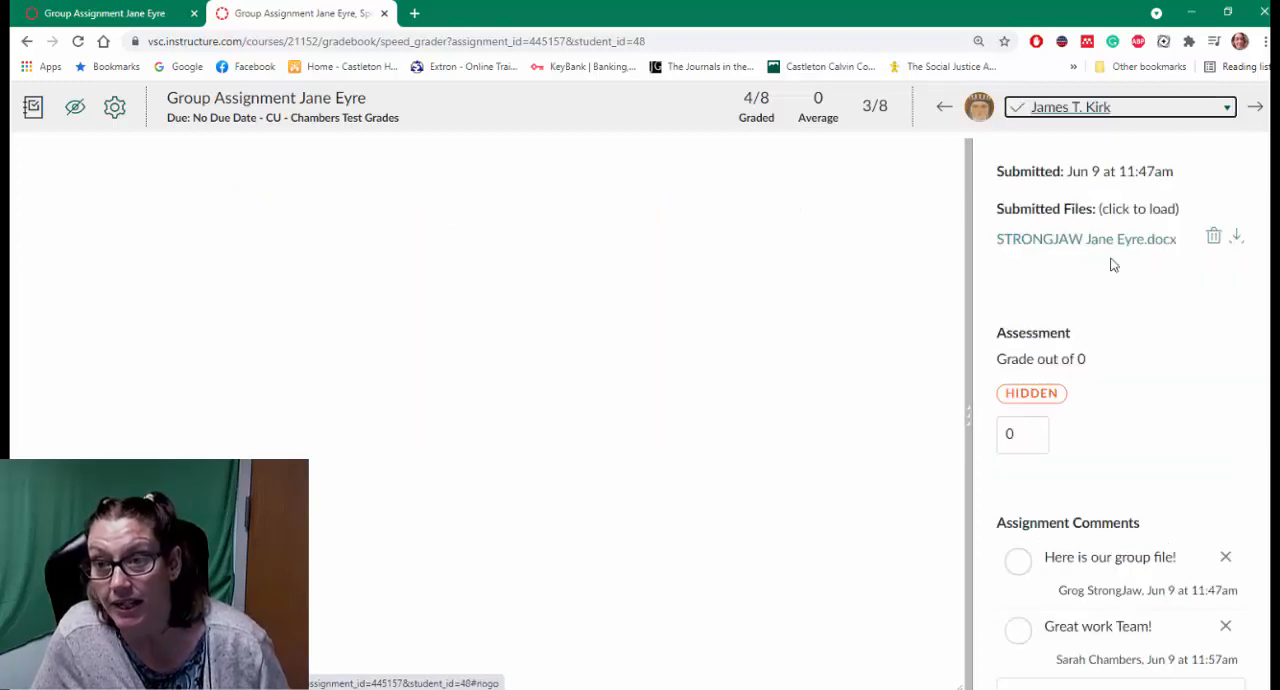
pyautogui.click(1086, 239)
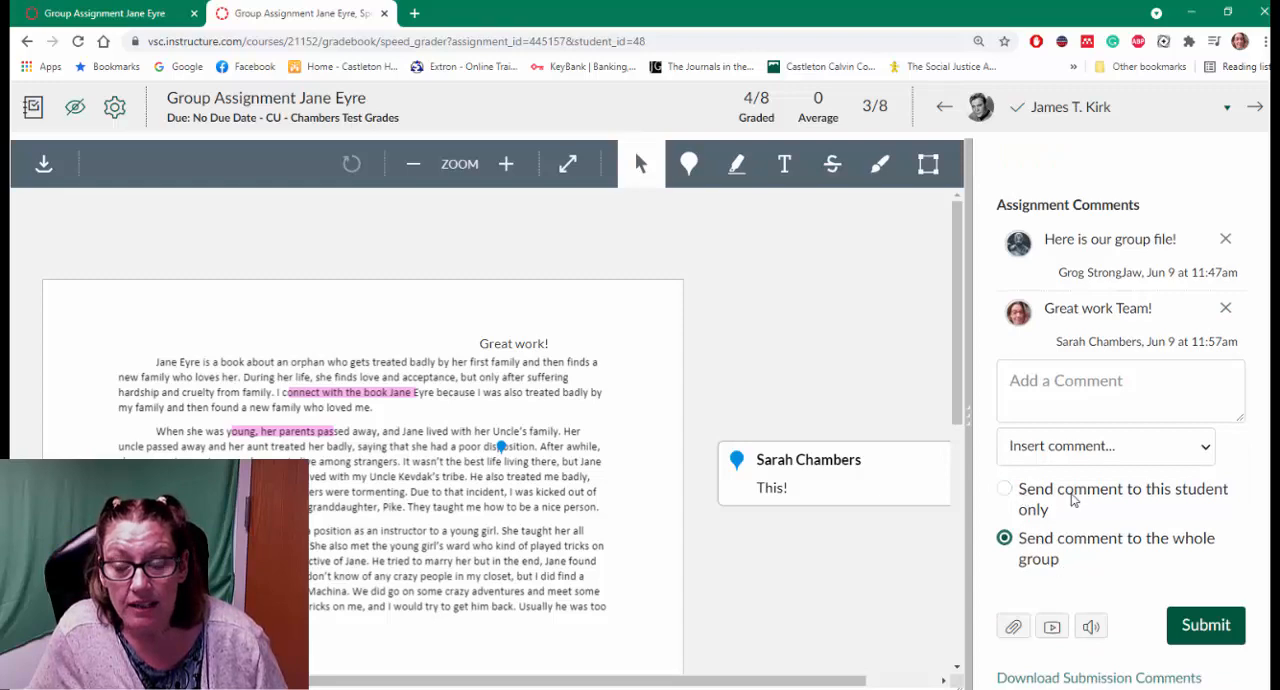
pyautogui.moveTo(1110, 528)
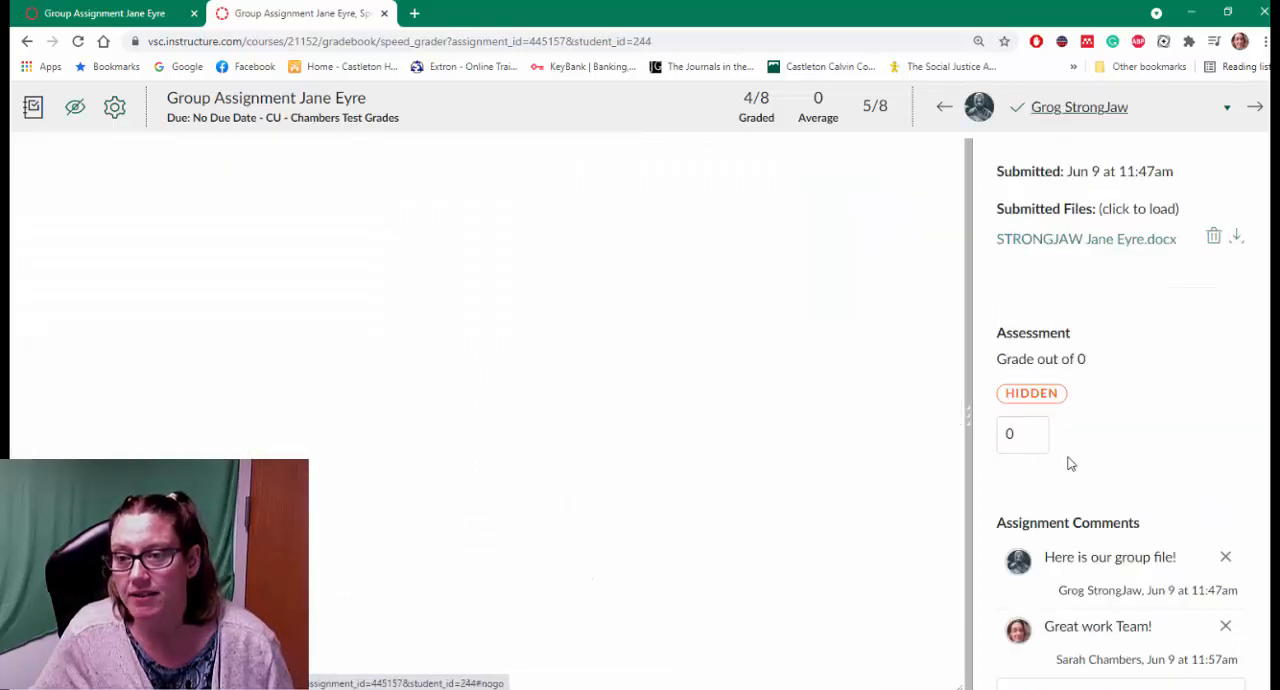
# Send Grog StrongJaw the private comment 'Great story Grog!' and a grade of 5
pyautogui.click(1086, 238)
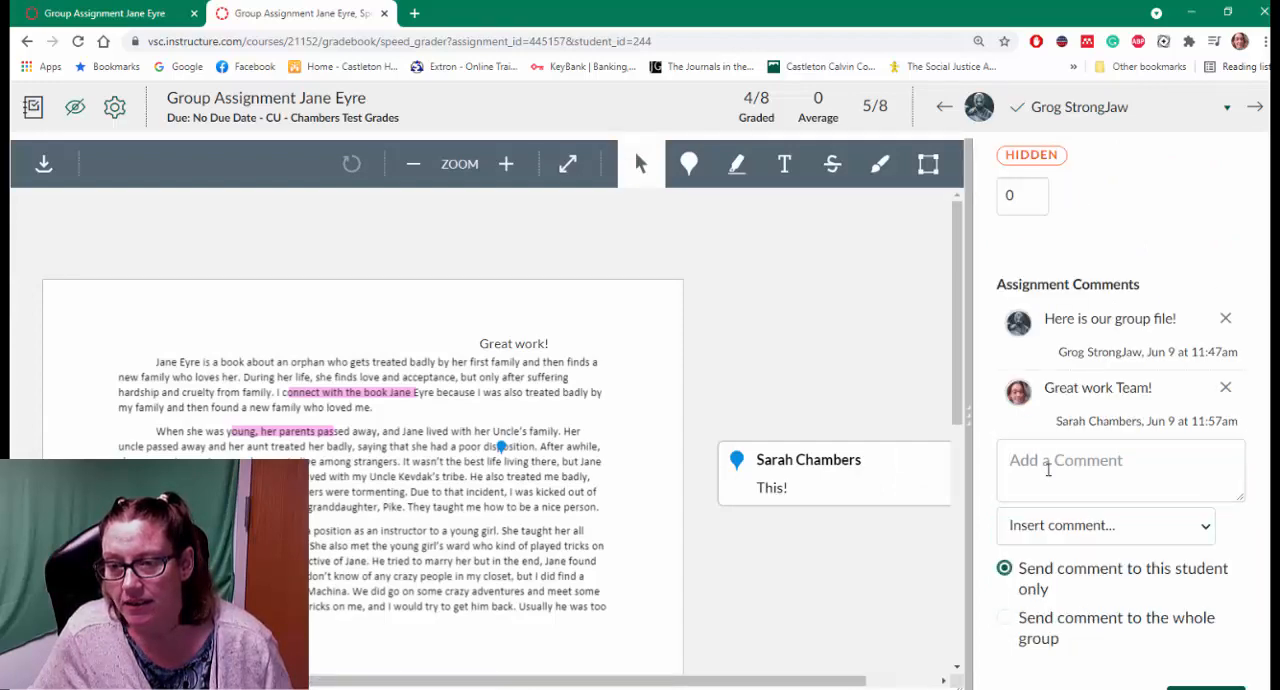
pyautogui.click(1120, 470)
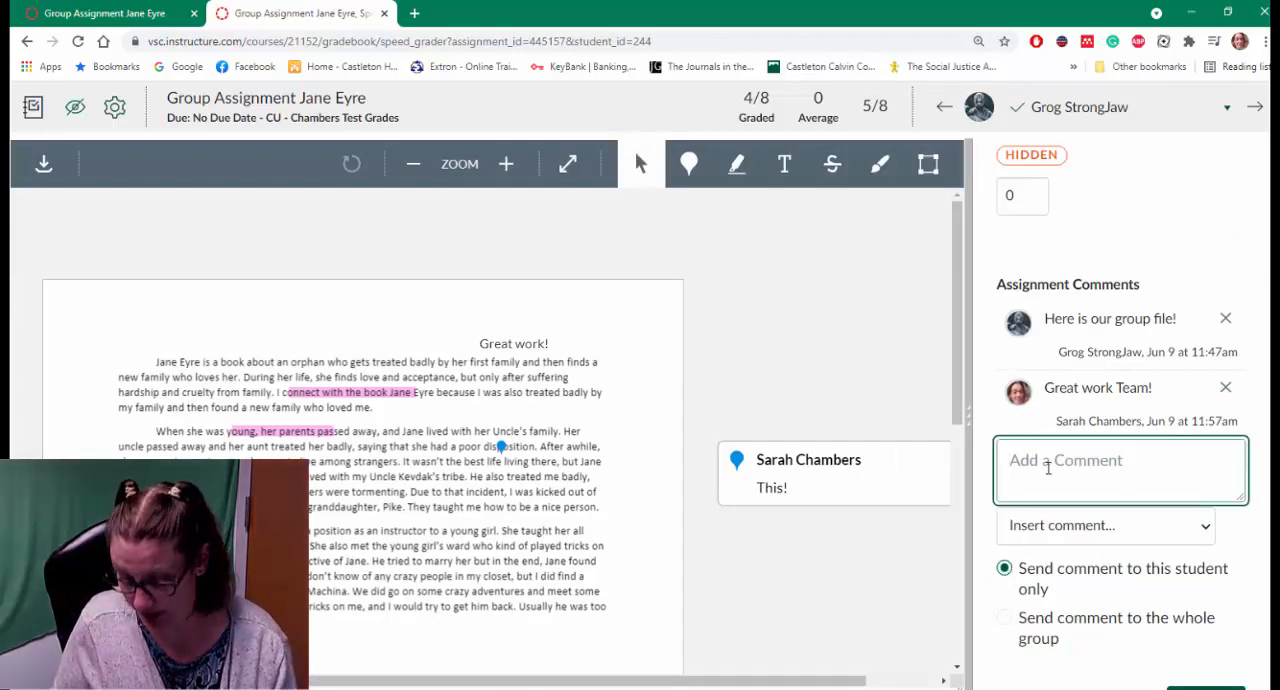
pyautogui.write('Great stor')
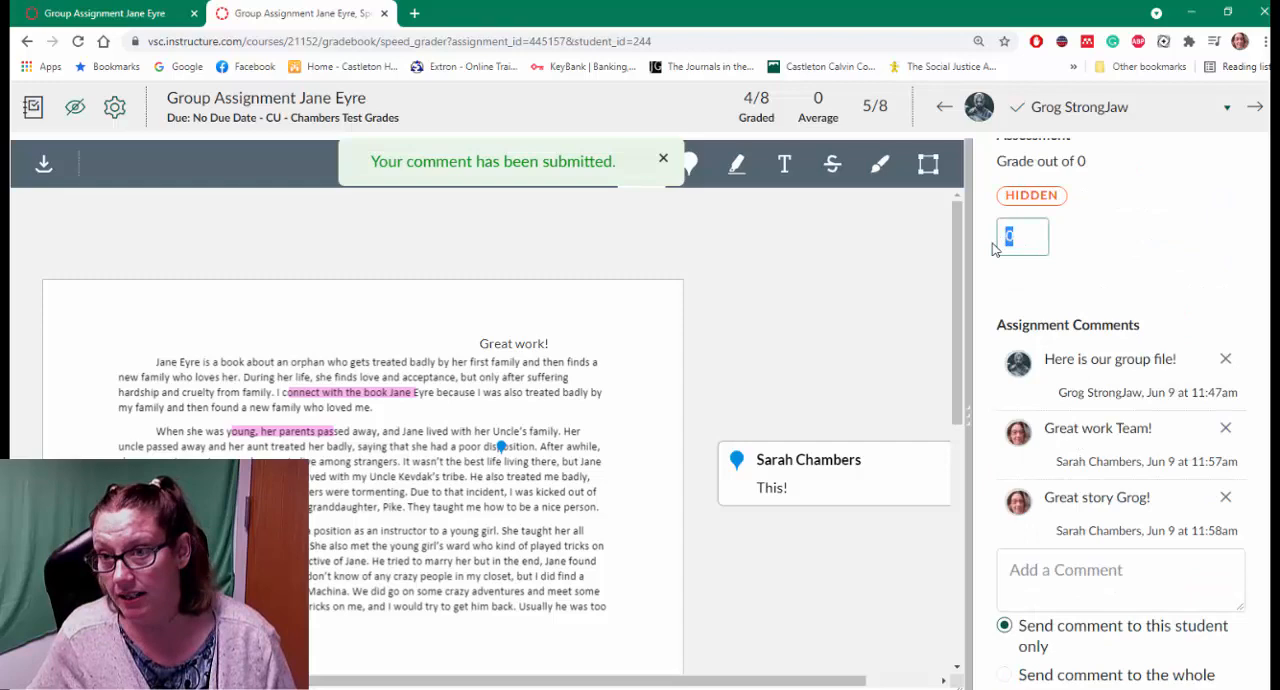
pyautogui.write('5')
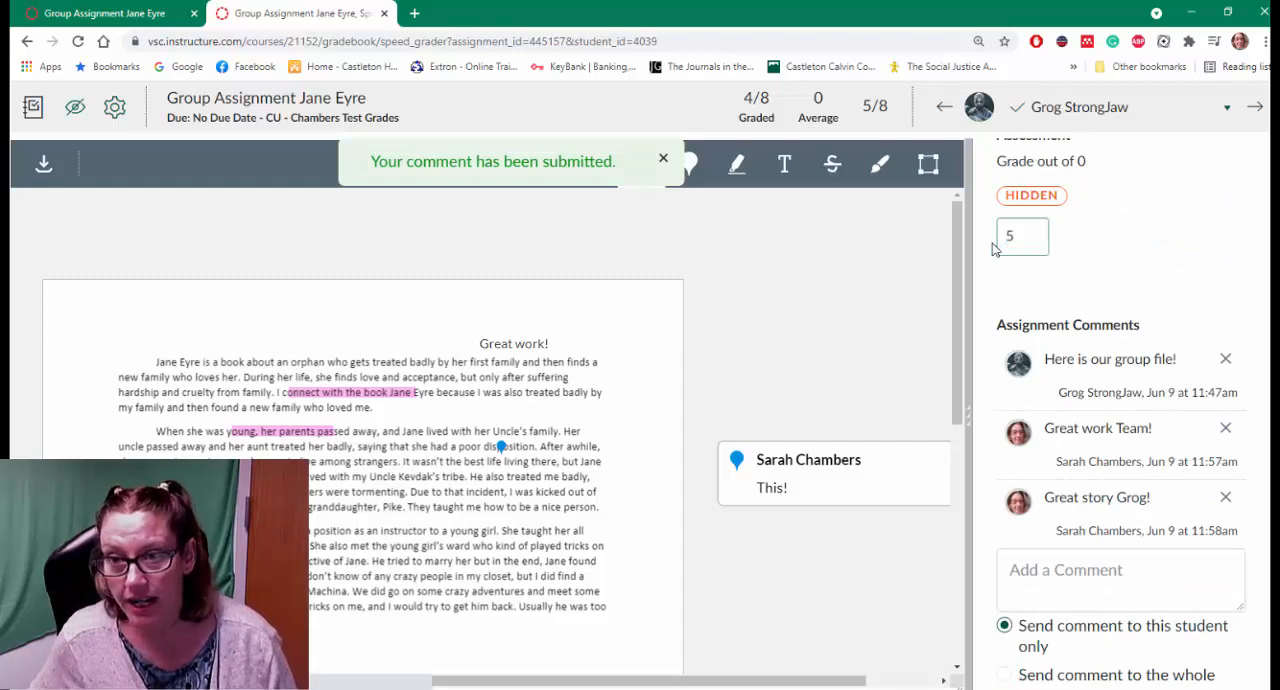
pyautogui.click(1255, 107)
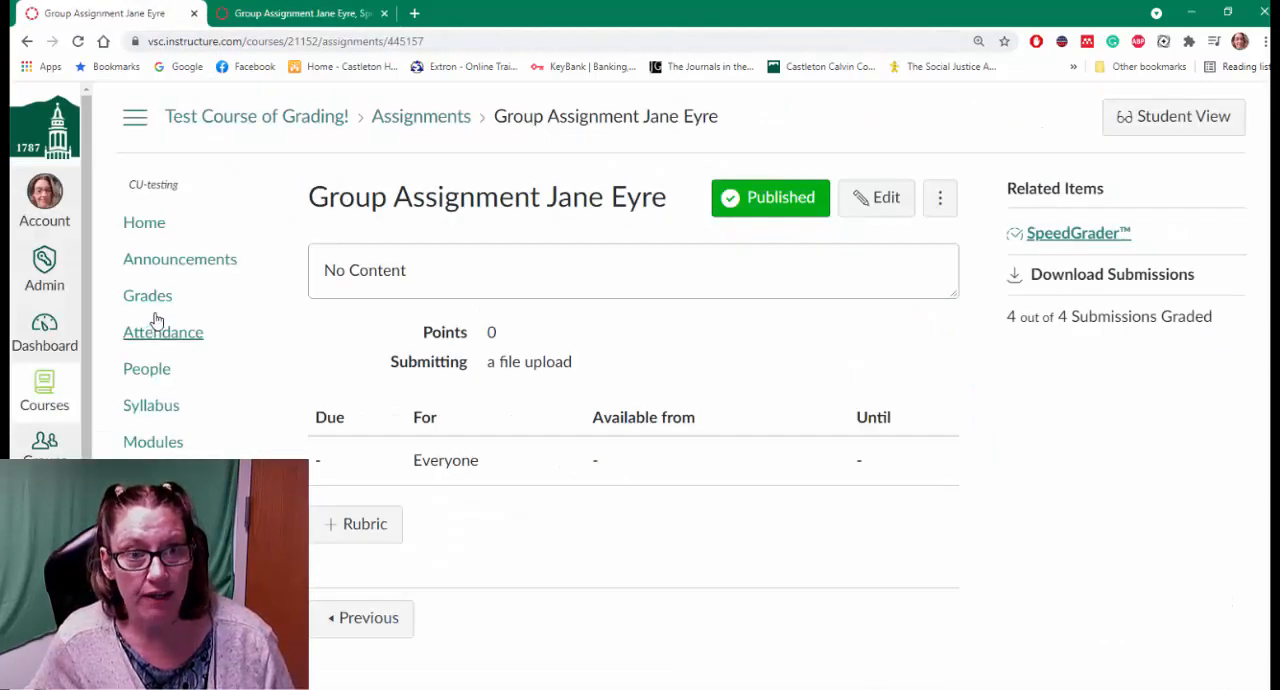
# Open the Gradebook and scroll to the Group Assignment column: Grog StrongJaw 5, three students 0
pyautogui.click(147, 295)
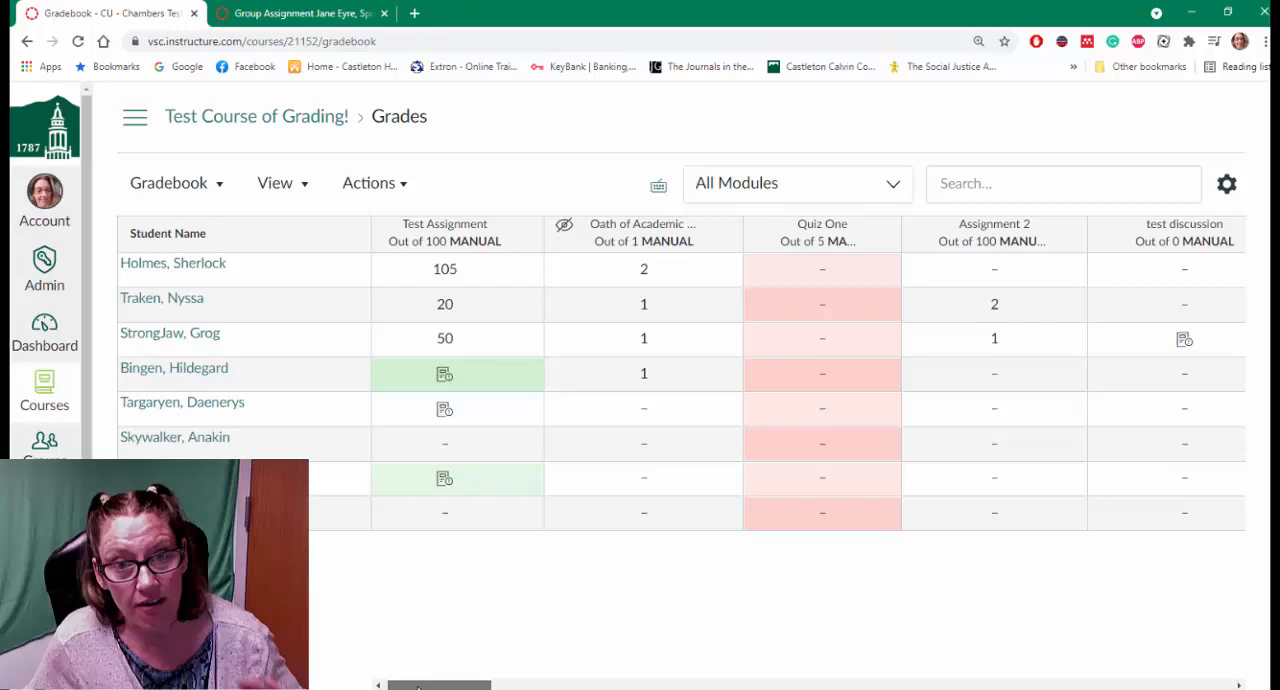
pyautogui.hscroll(3)
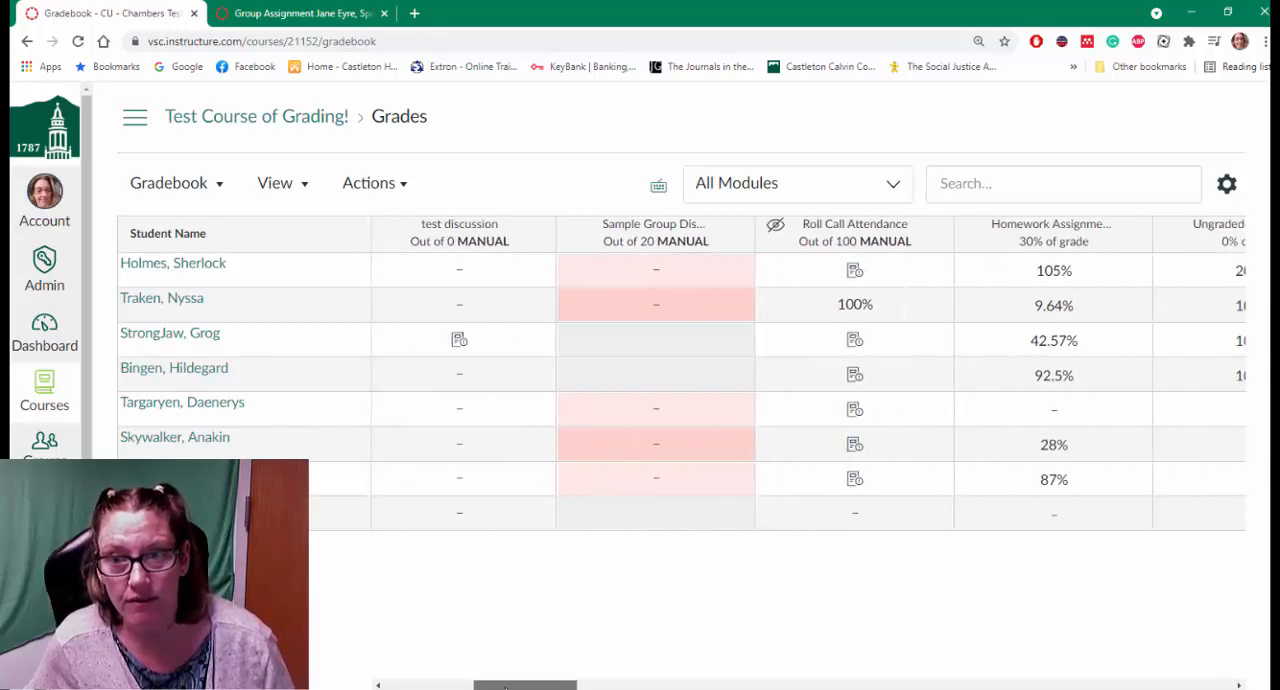
pyautogui.hscroll(3)
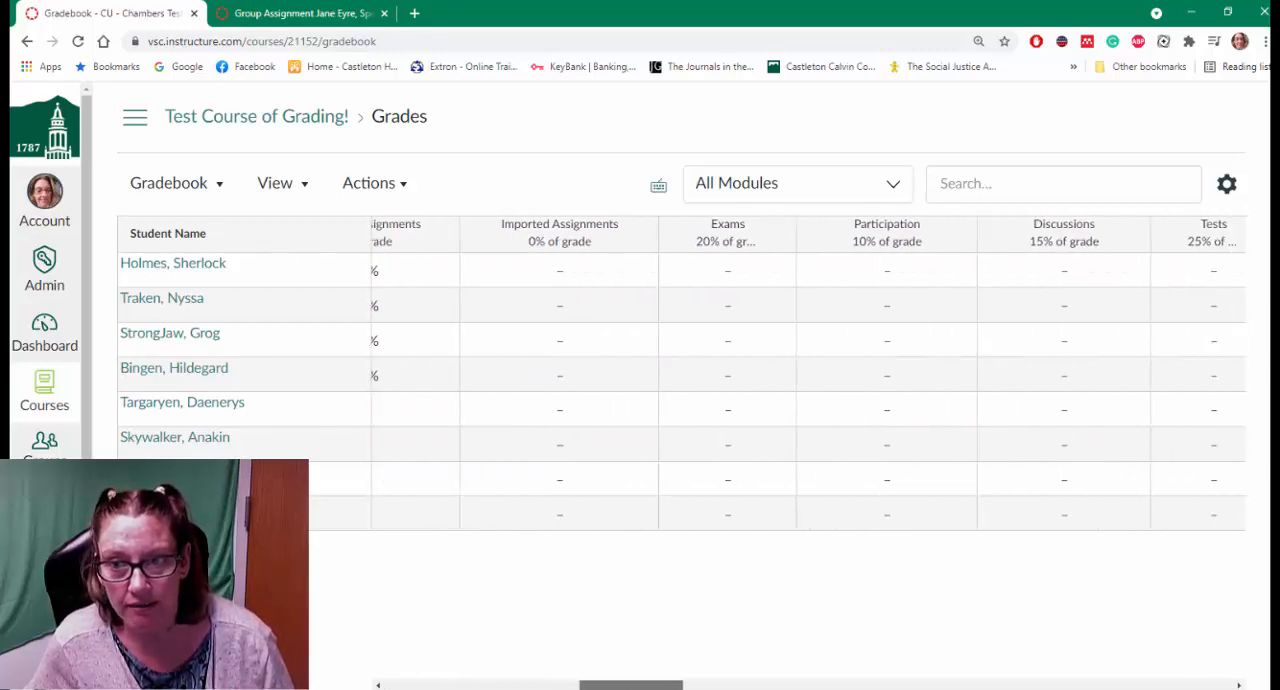
pyautogui.hscroll(3)
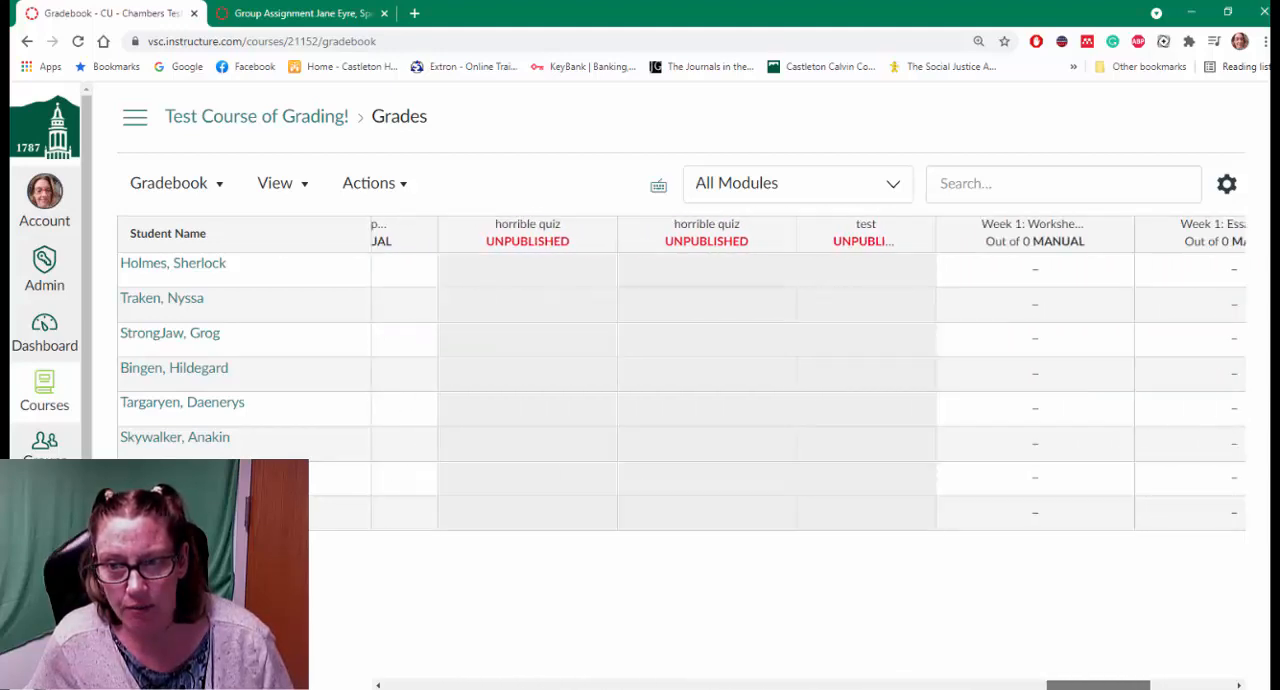
pyautogui.hscroll(3)
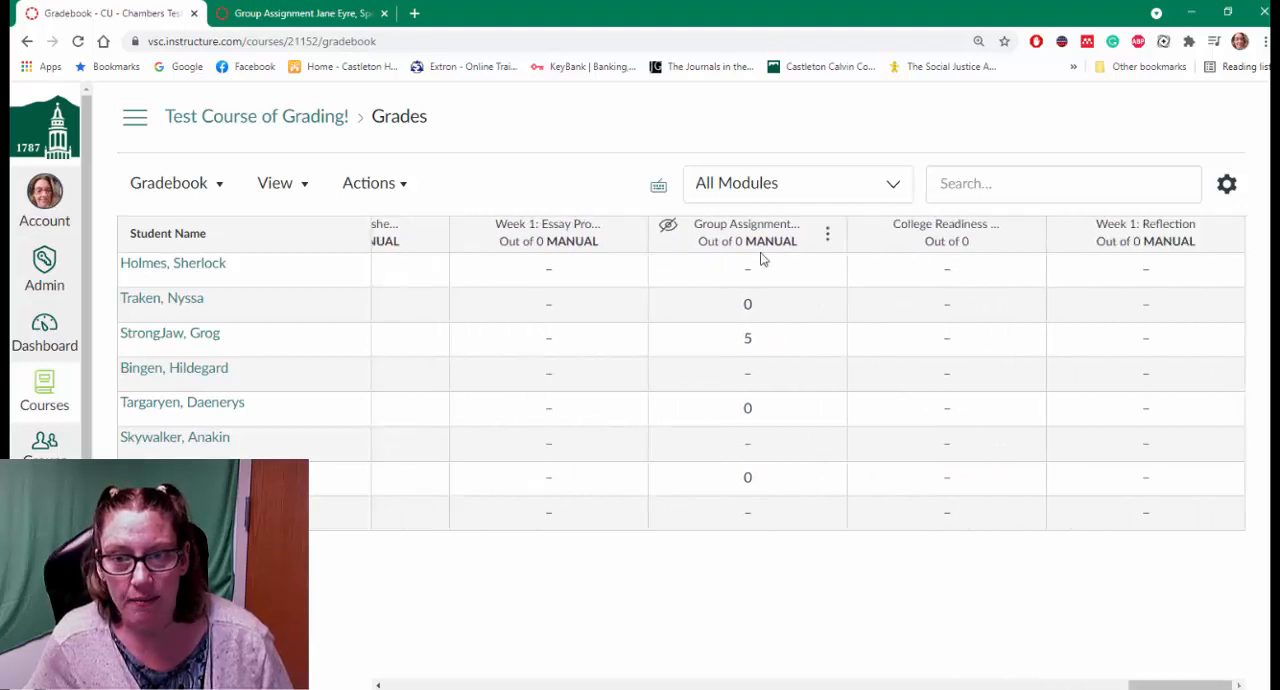
pyautogui.moveTo(751, 347)
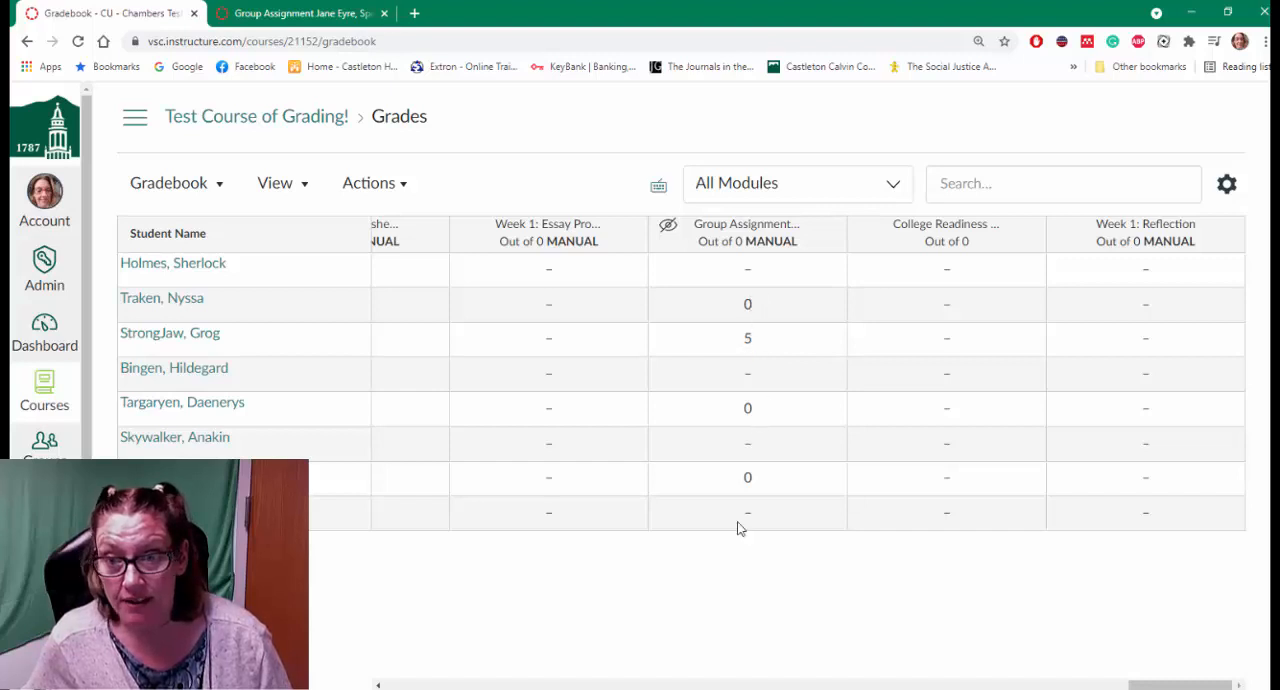
pyautogui.moveTo(770, 549)
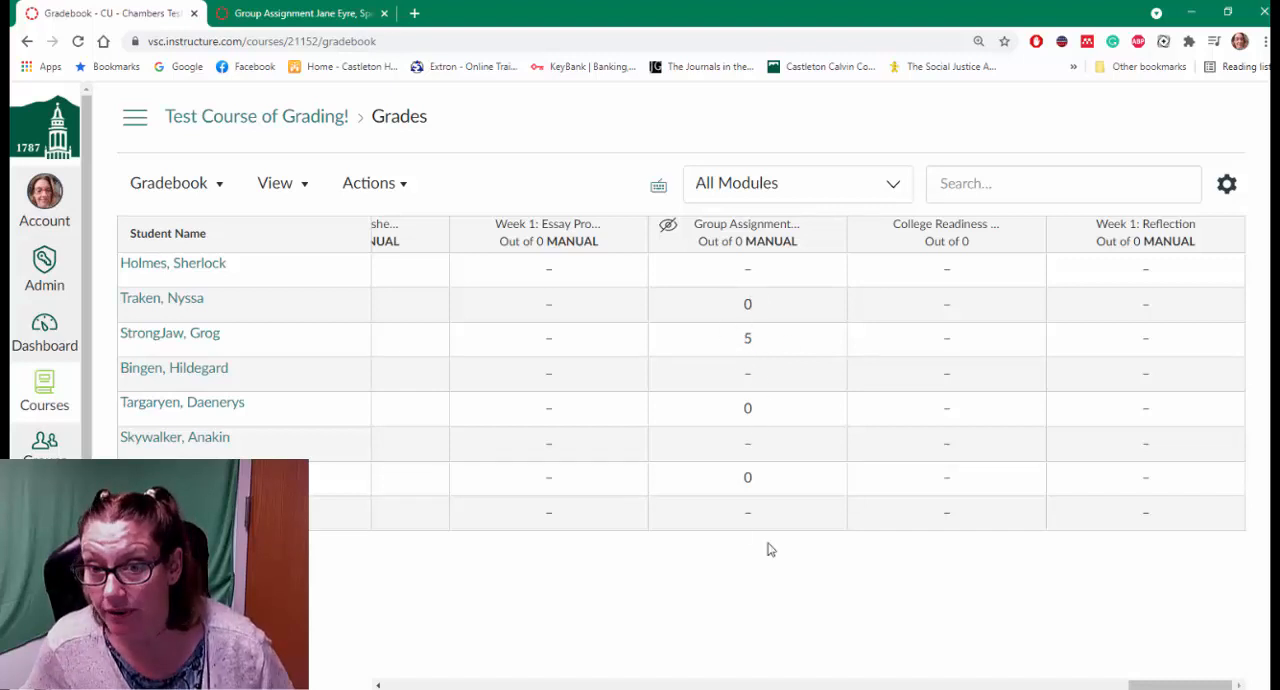
pyautogui.moveTo(687, 551)
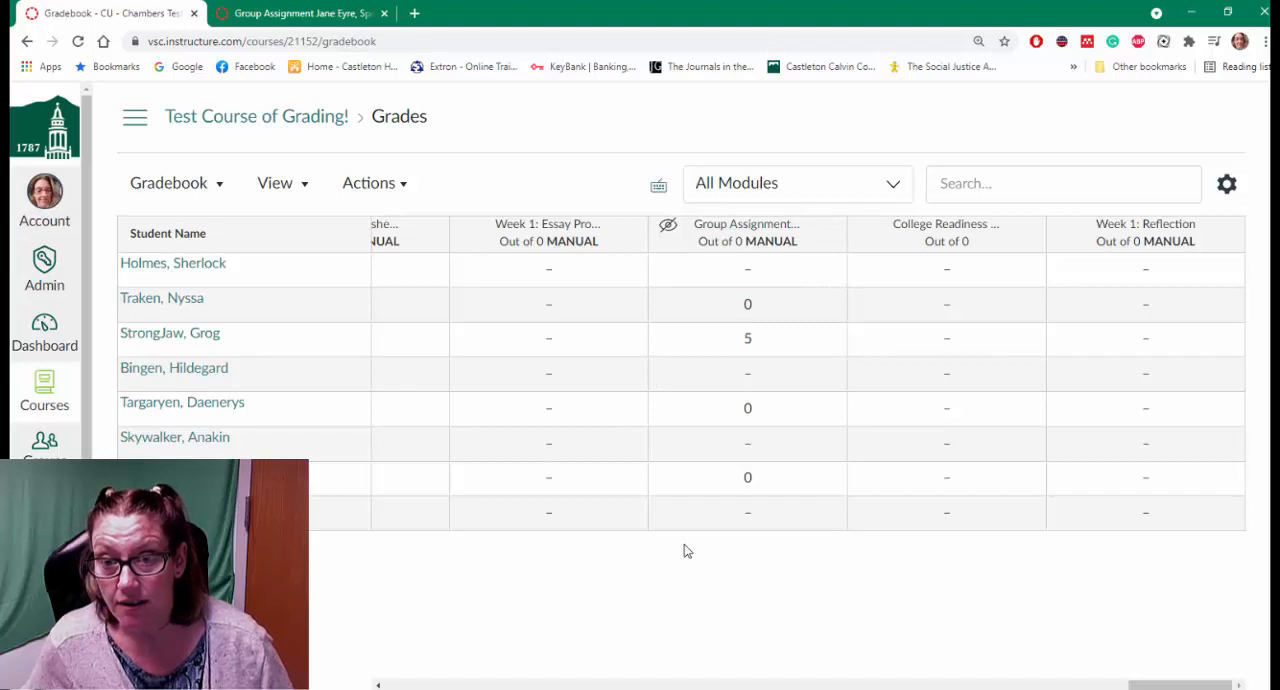
pyautogui.moveTo(611, 381)
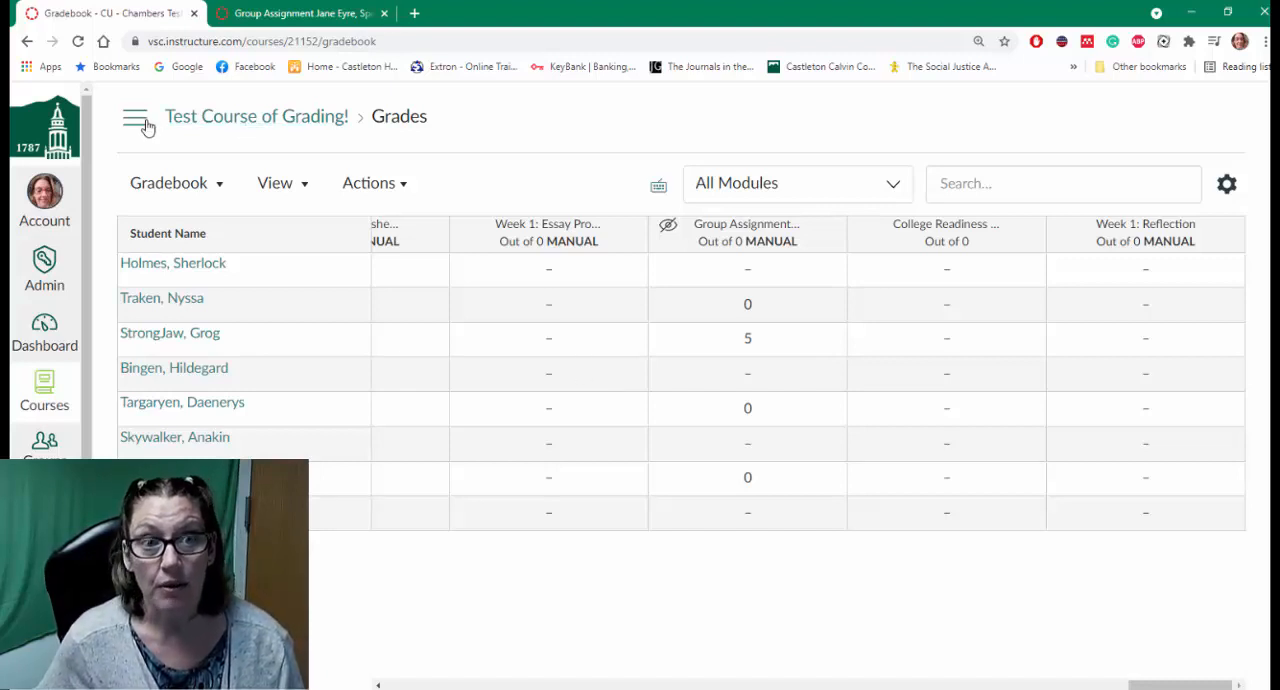
# From the Modules page, open Group Assignment Jane Eyre's edit page
pyautogui.click(135, 117)
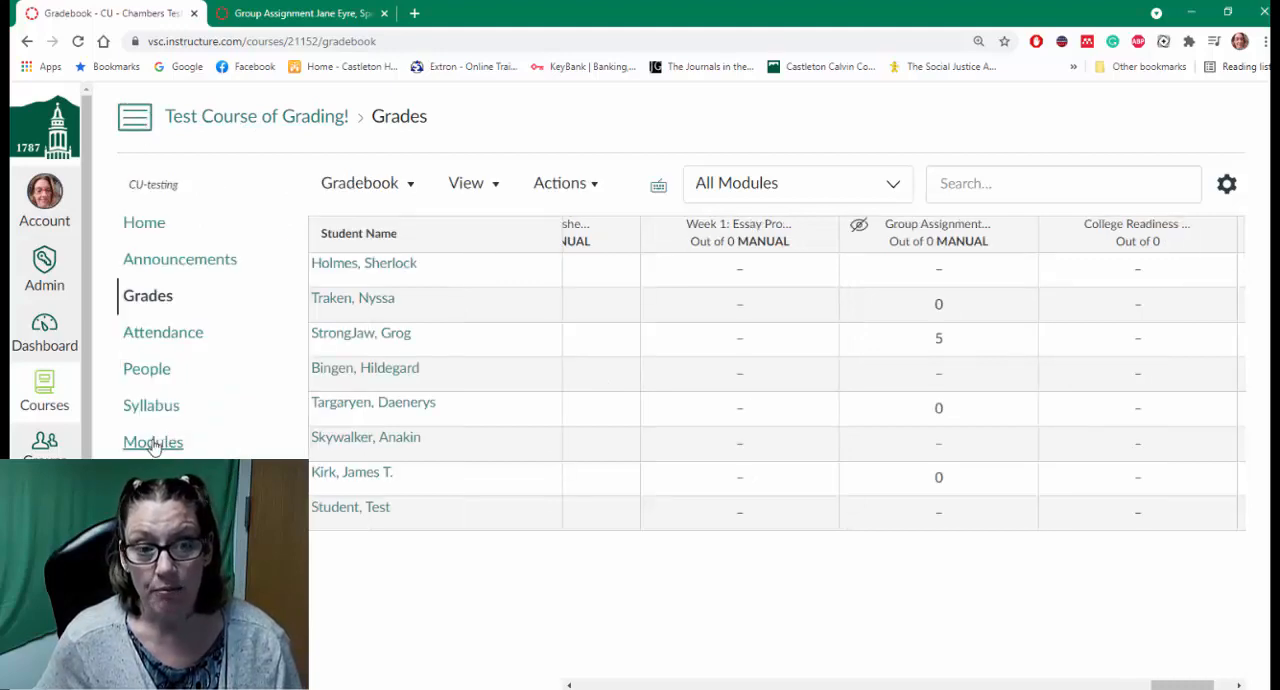
pyautogui.click(153, 441)
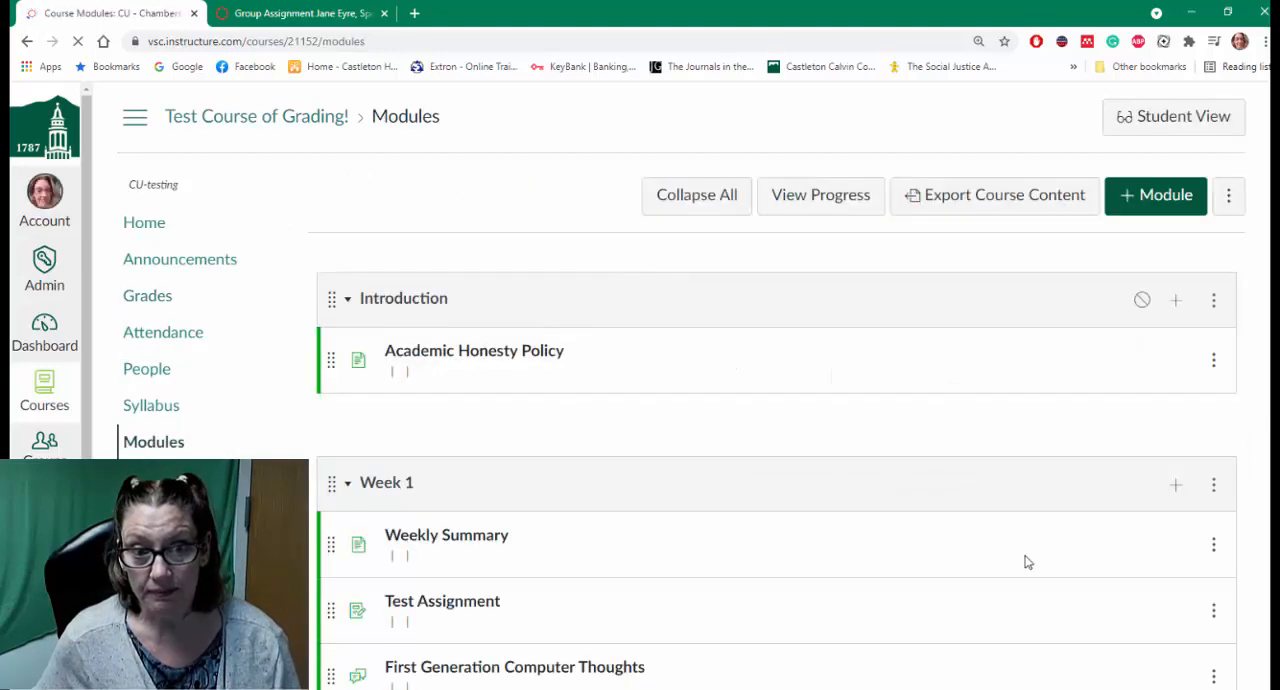
pyautogui.scroll(-3)
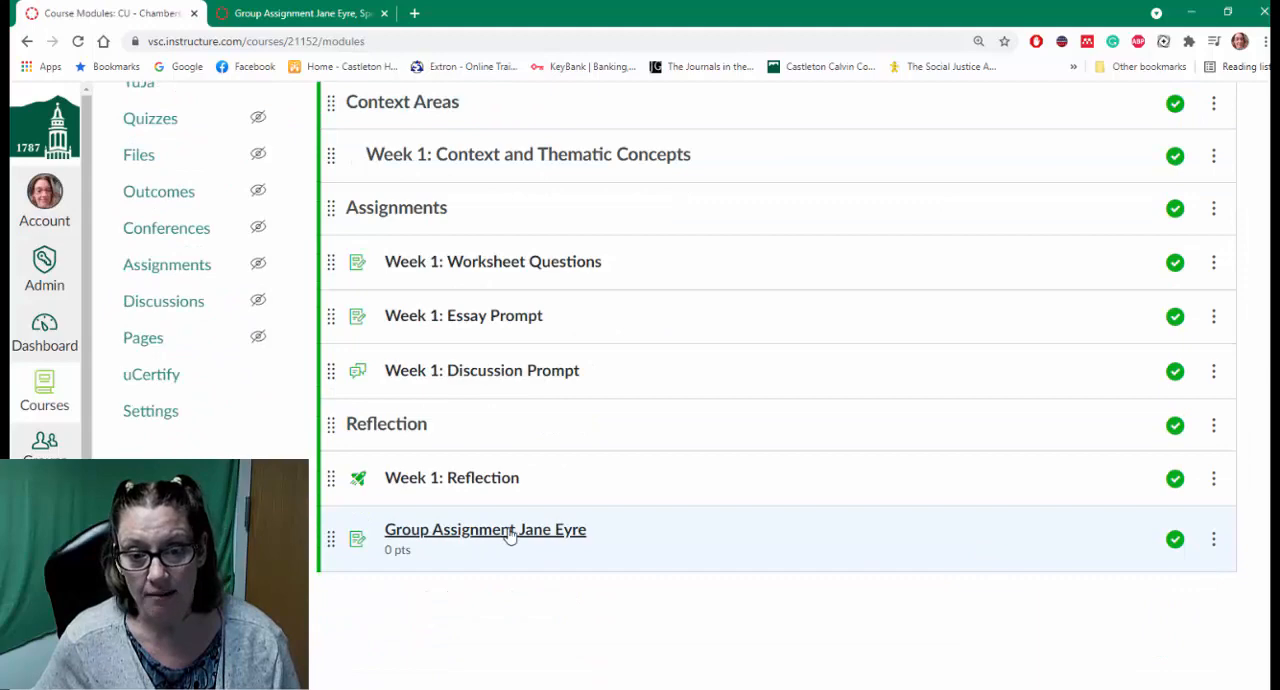
pyautogui.click(485, 529)
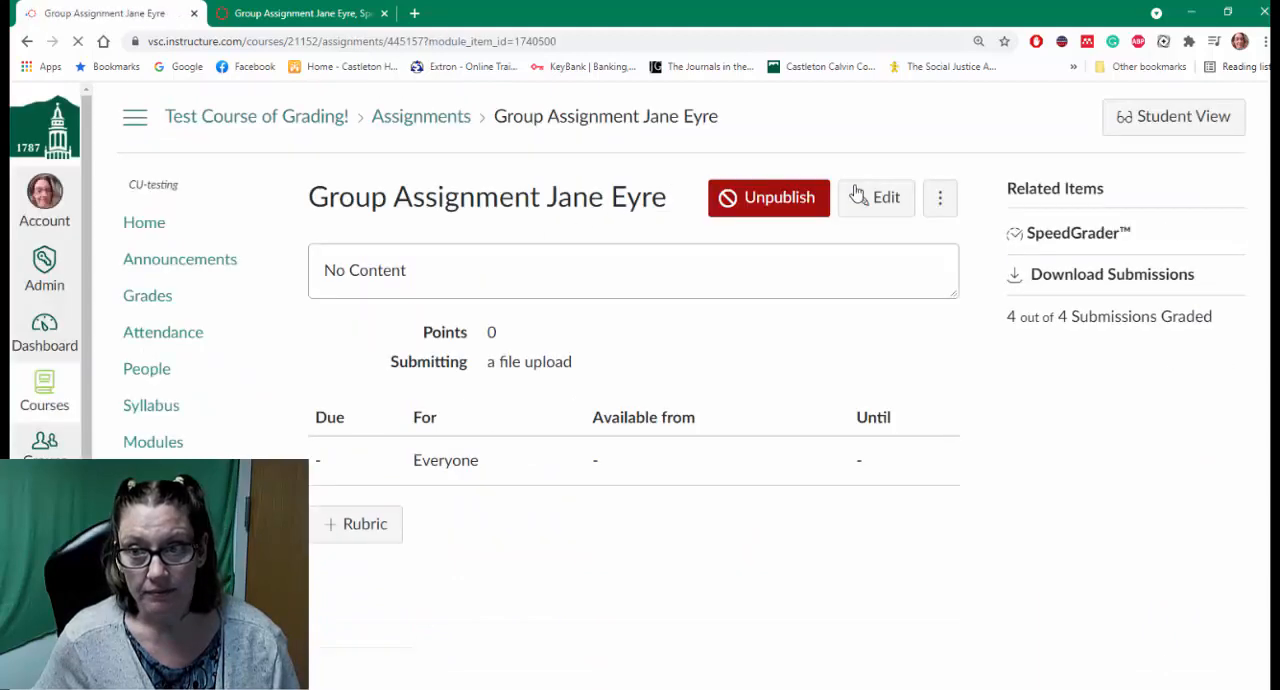
pyautogui.click(768, 197)
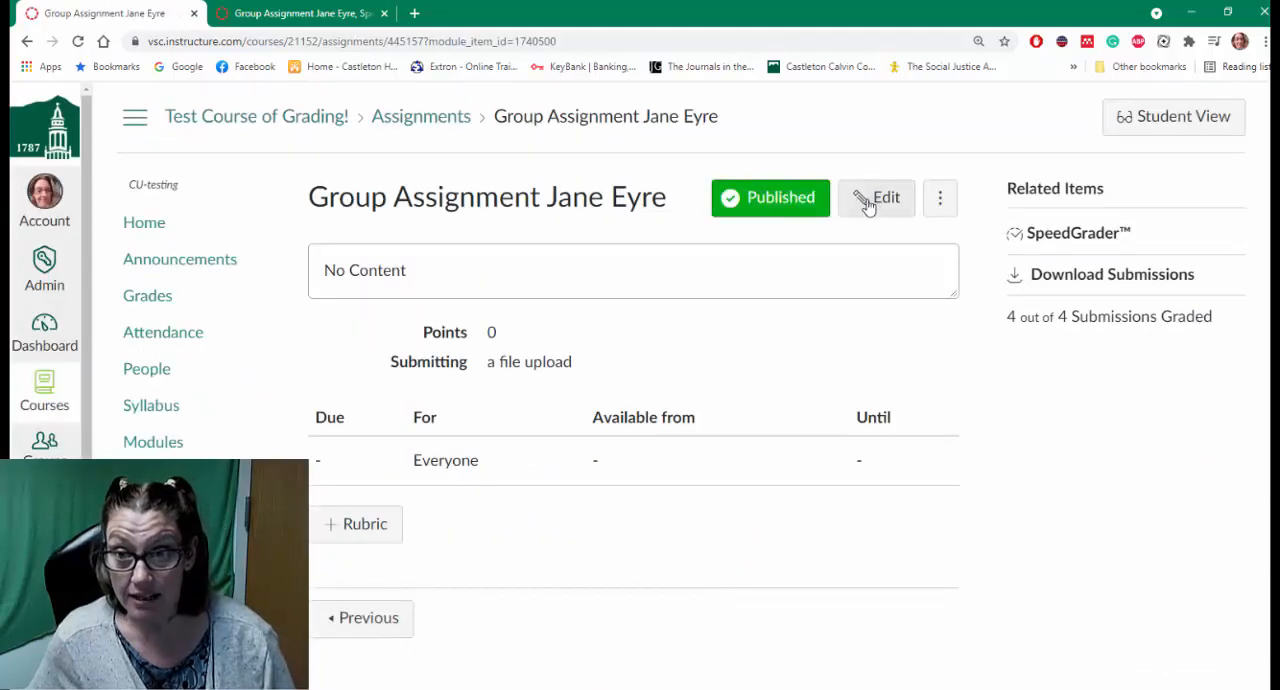
pyautogui.click(875, 197)
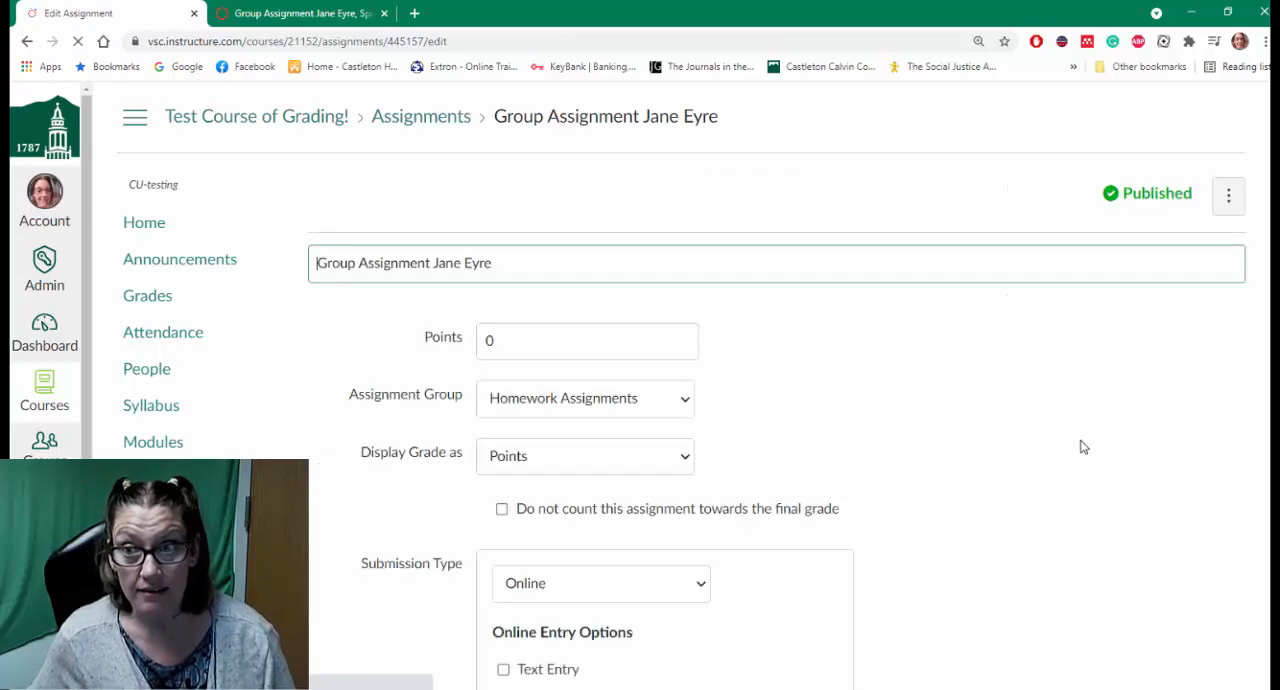
# Uncheck and recheck 'Assign Grades to Each Student Individually' in the group assignment settings
pyautogui.scroll(-3)
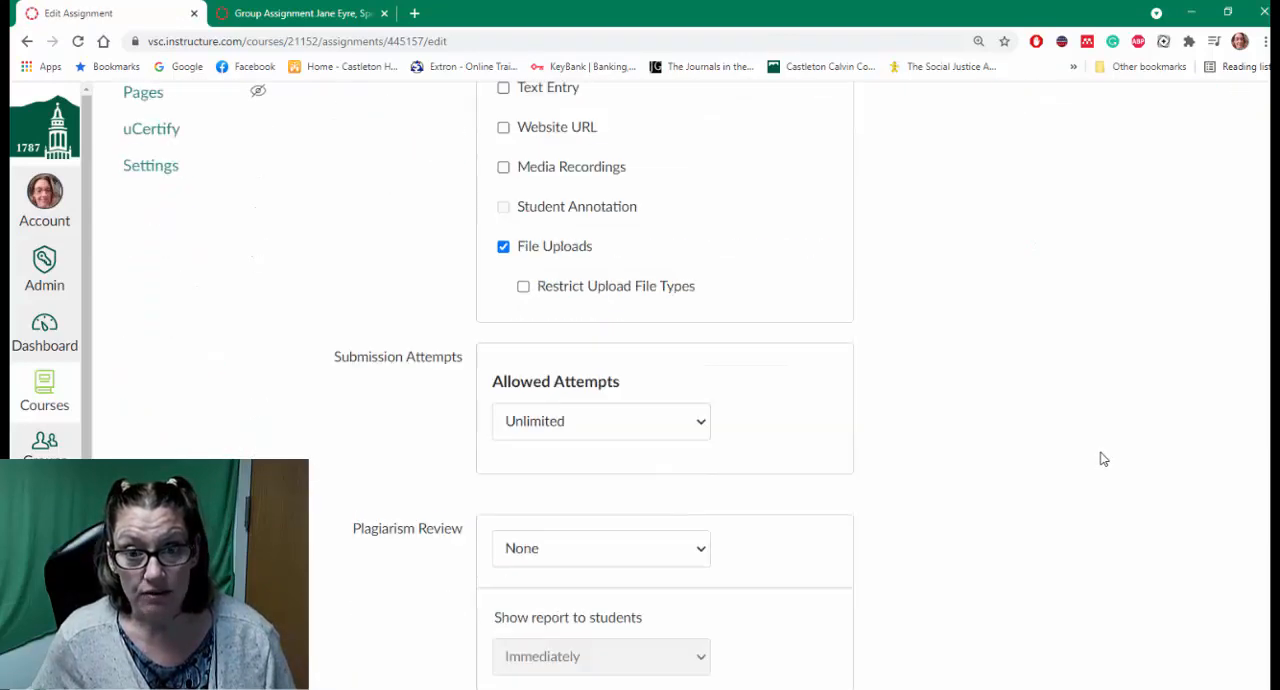
pyautogui.scroll(-3)
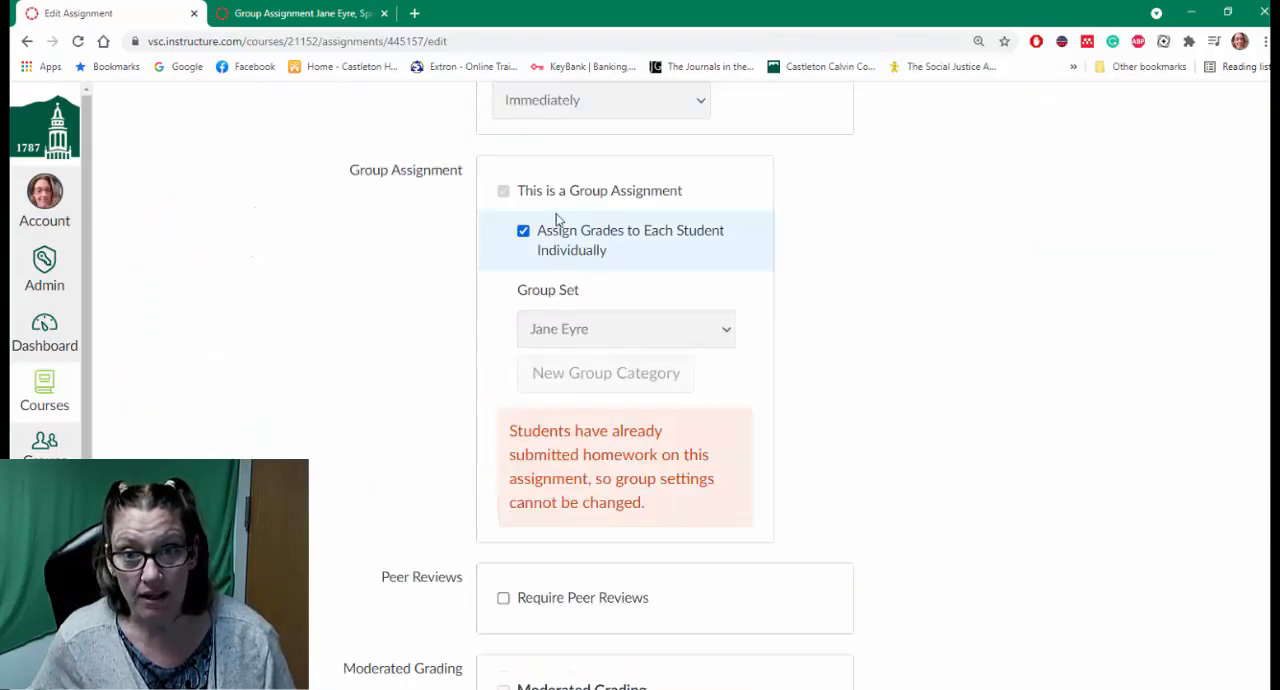
pyautogui.click(523, 231)
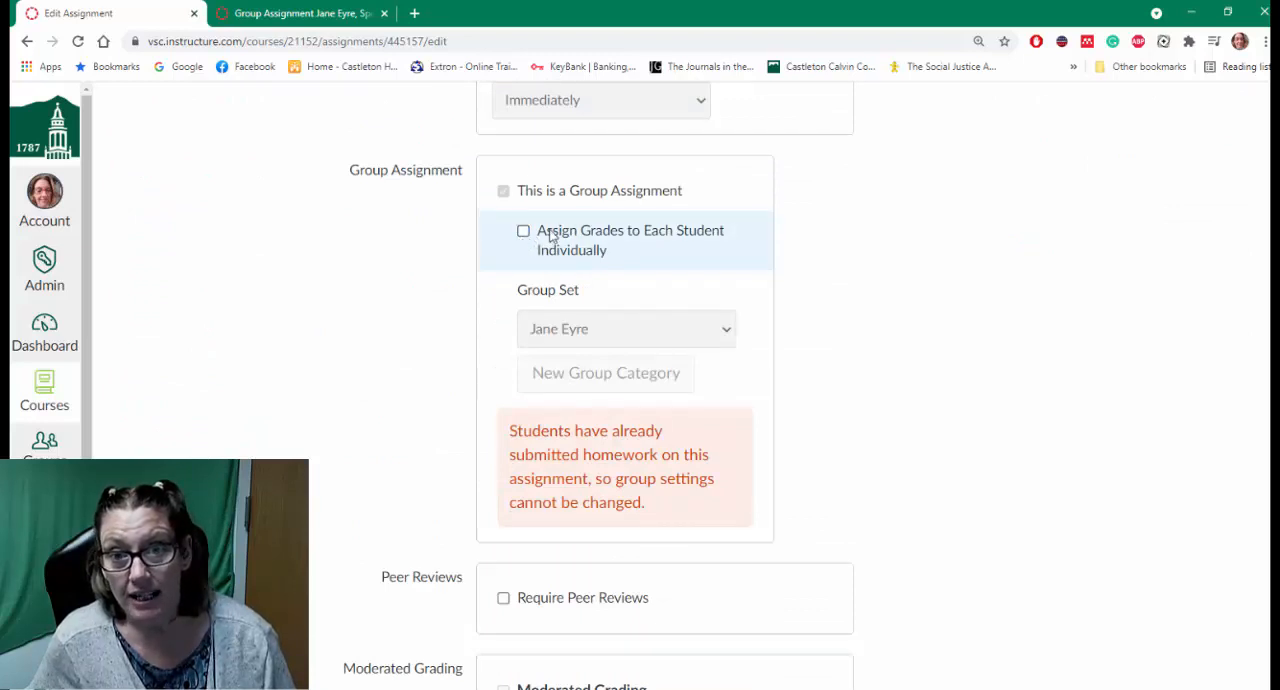
pyautogui.moveTo(548, 271)
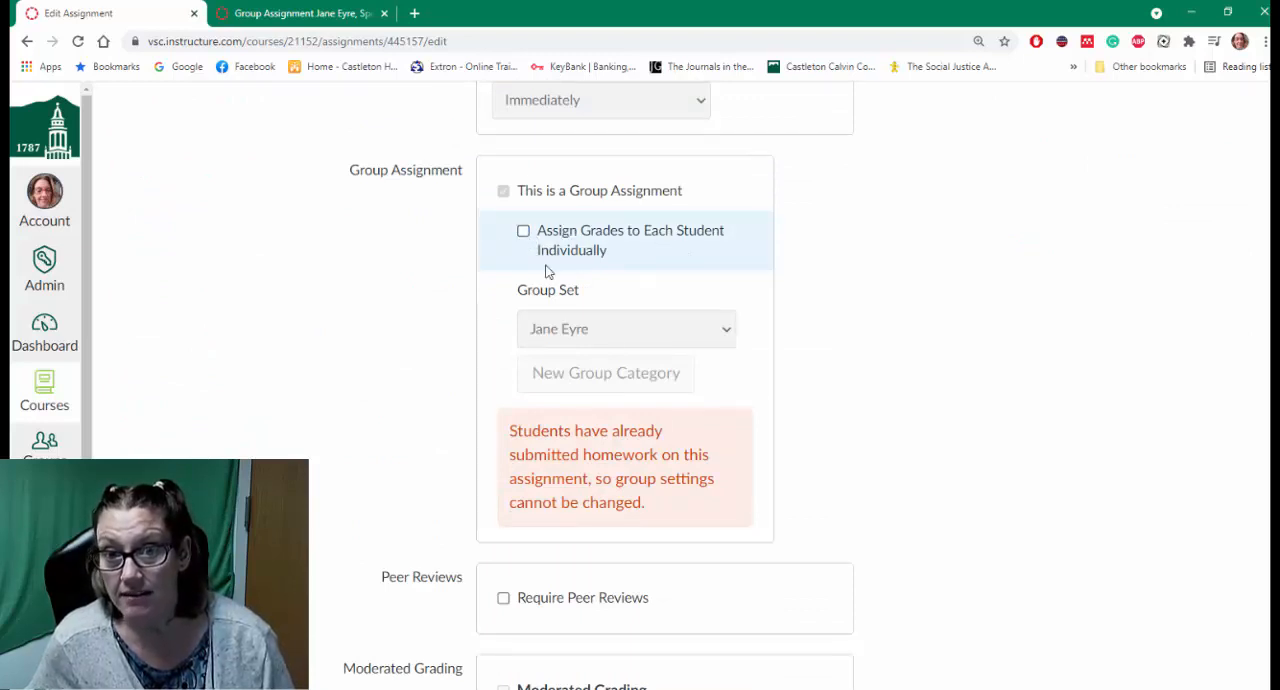
pyautogui.moveTo(1008, 351)
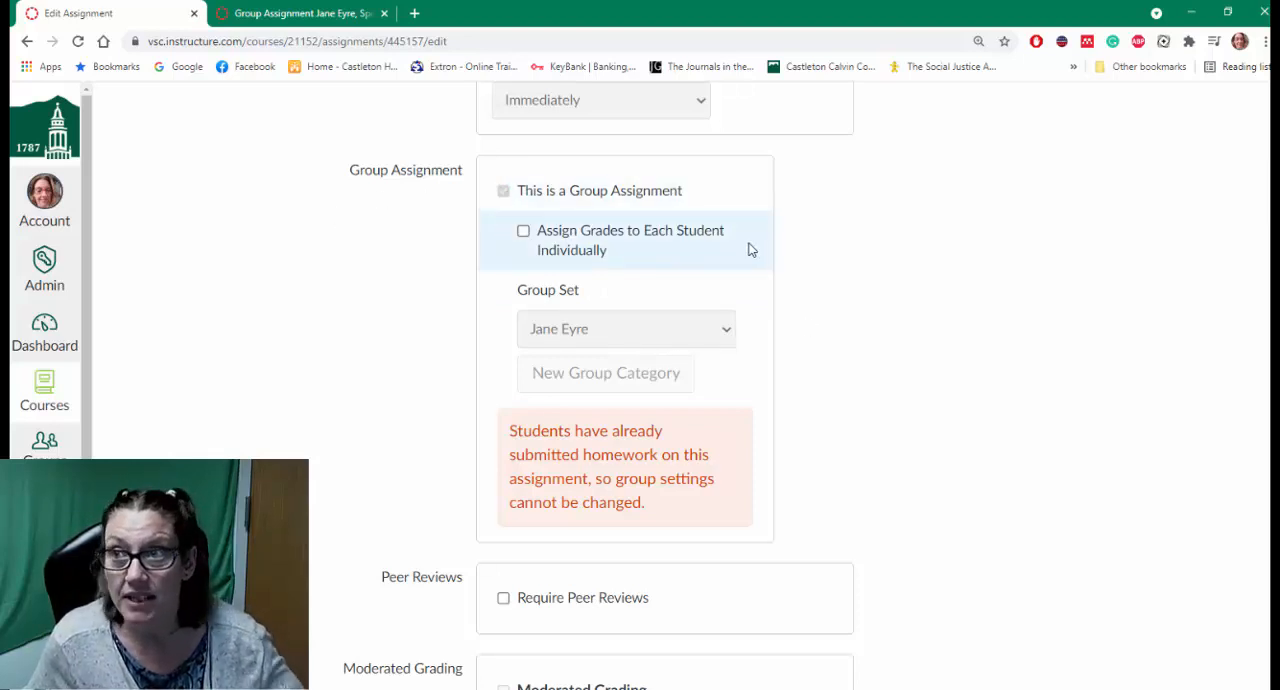
pyautogui.moveTo(675, 384)
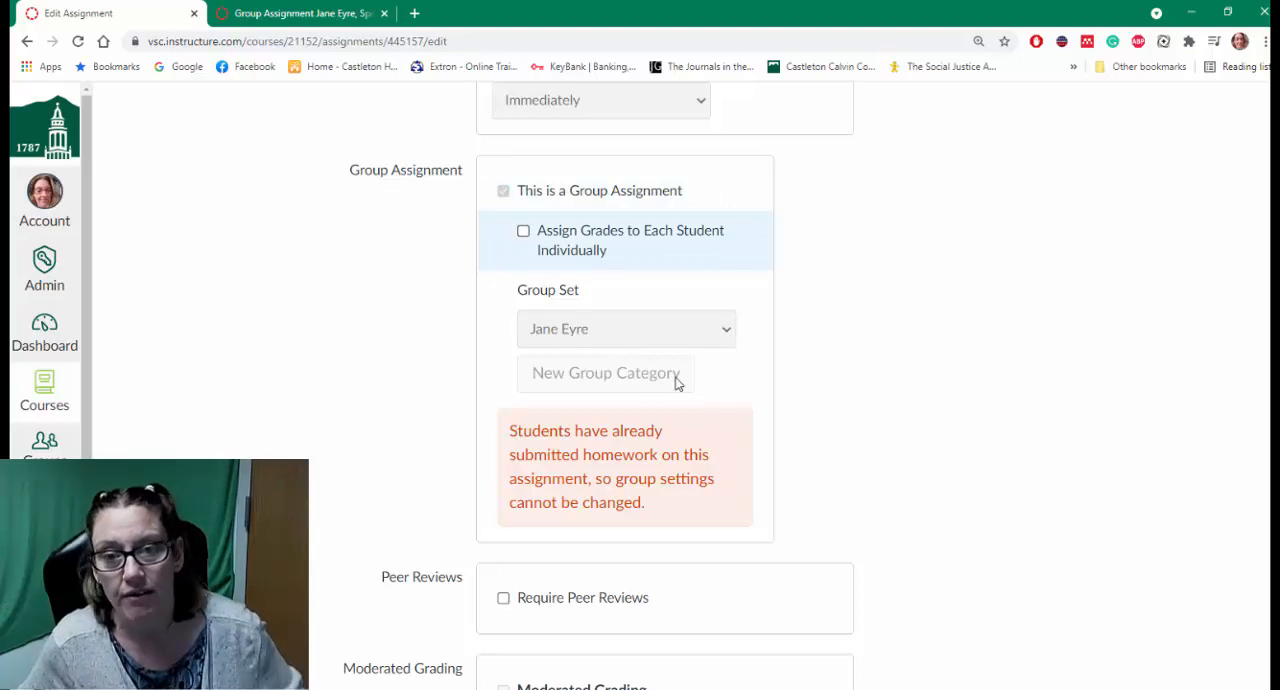
pyautogui.moveTo(487, 233)
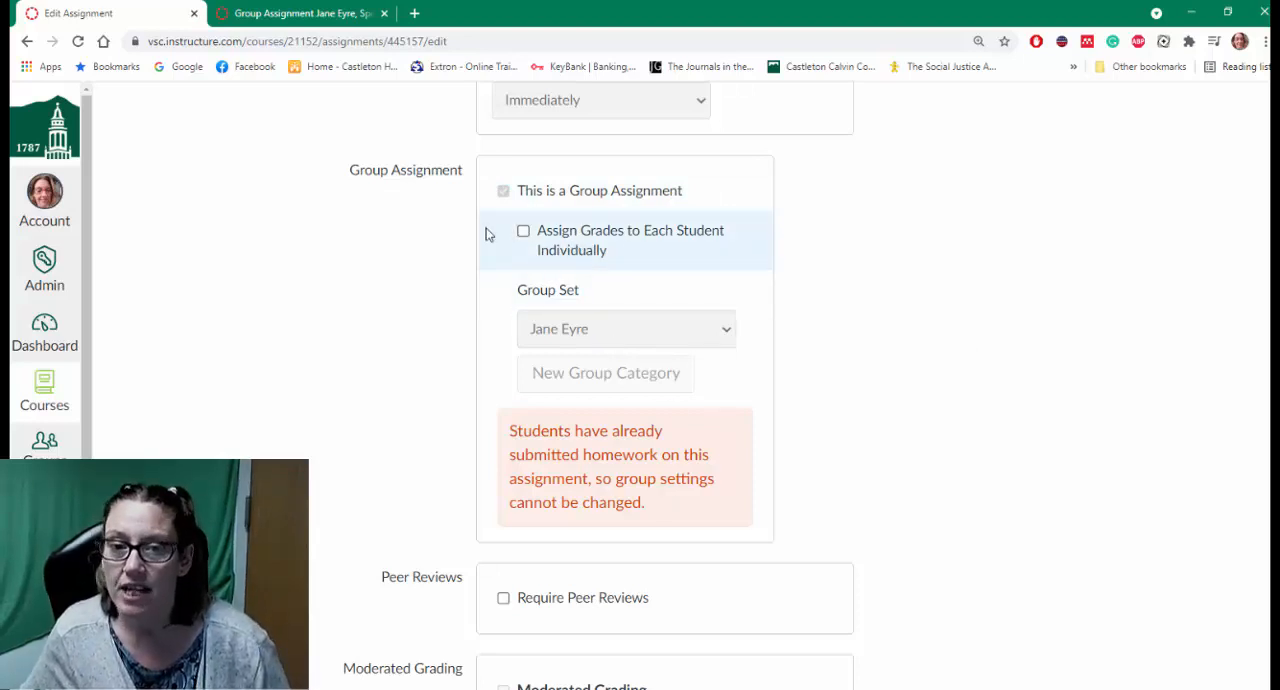
pyautogui.moveTo(593, 293)
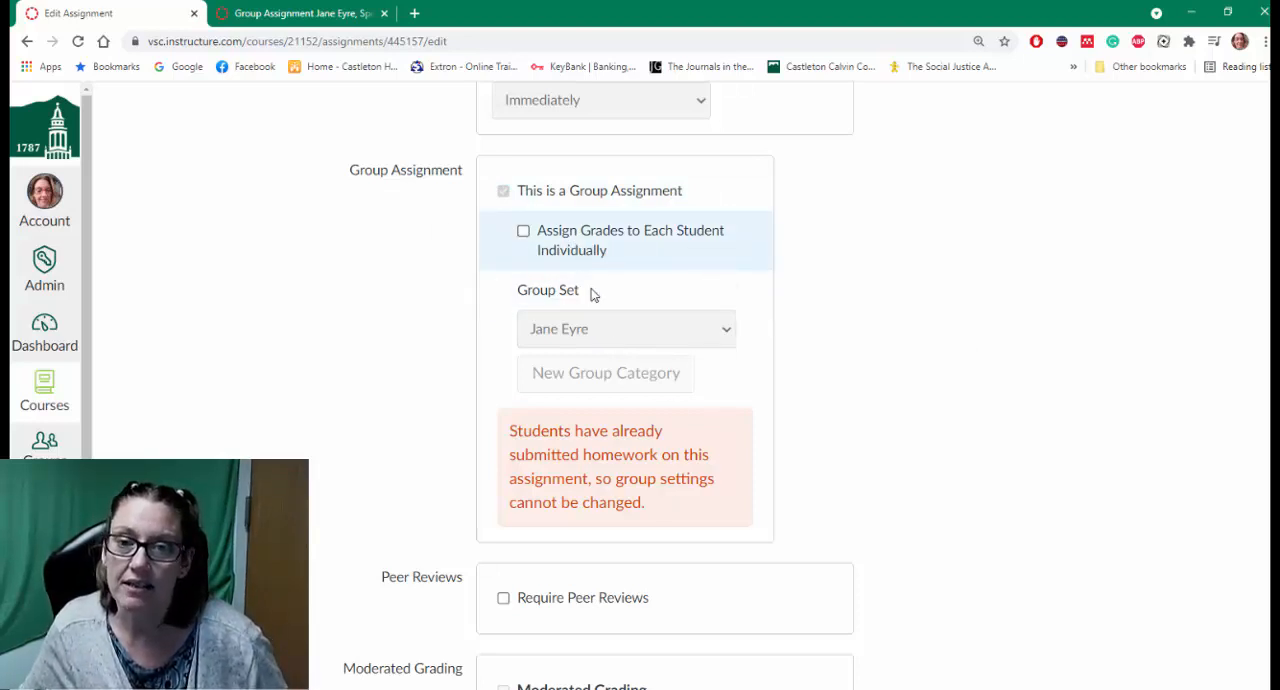
pyautogui.click(523, 230)
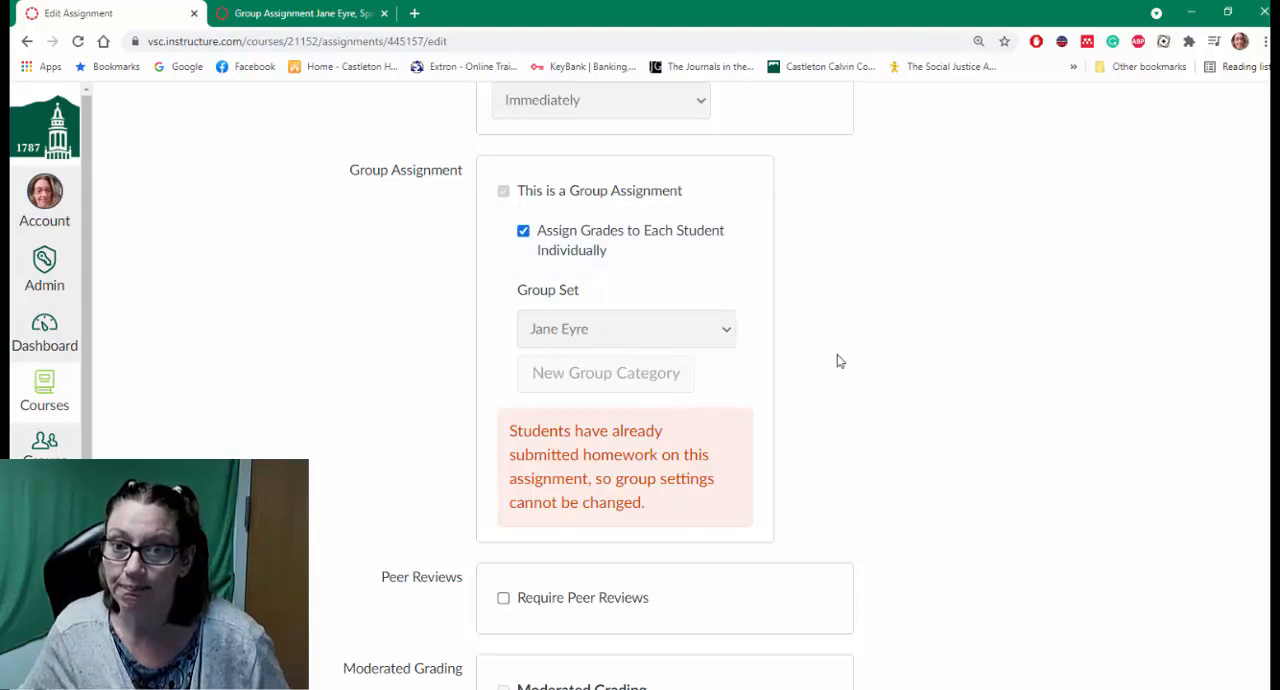
pyautogui.scroll(-3)
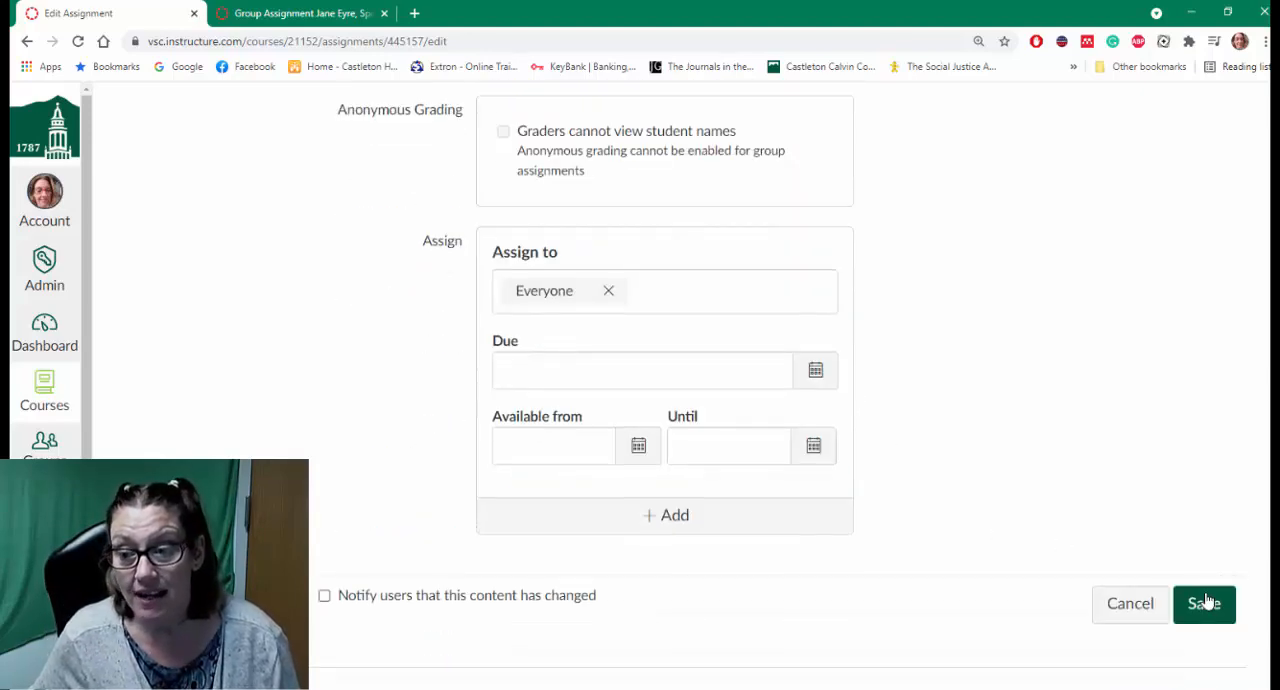